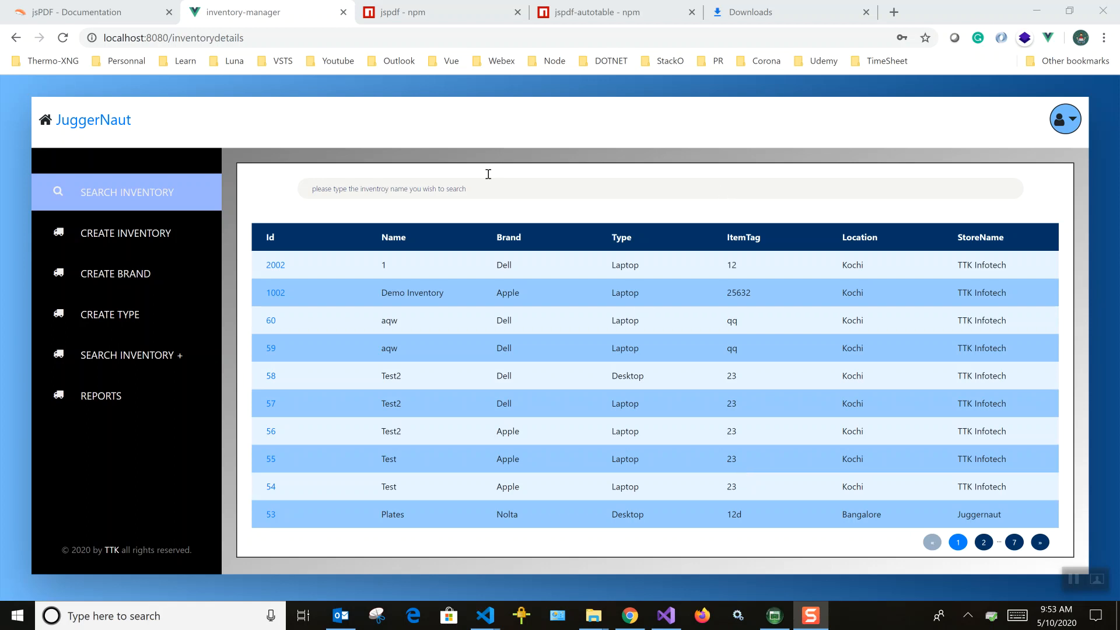
Step: Browse the jspdf npm, inventory-manager and jsPDF Documentation tabs, then move to the code editor
{"action": "left_click", "coordinate": [441, 12]}
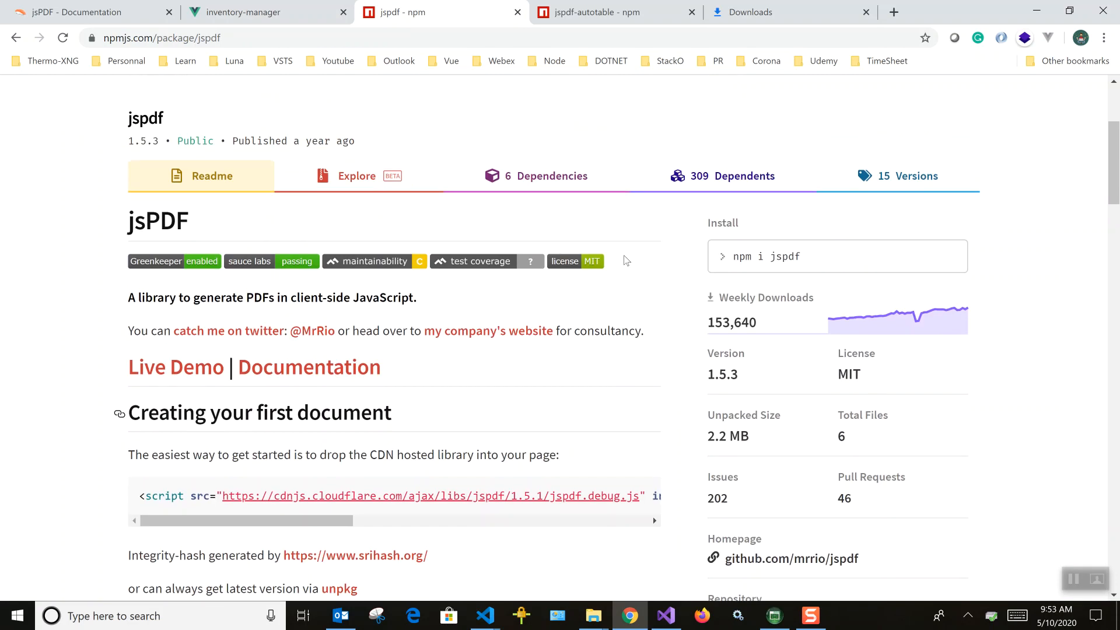
{"action": "mouse_move", "coordinate": [682, 260]}
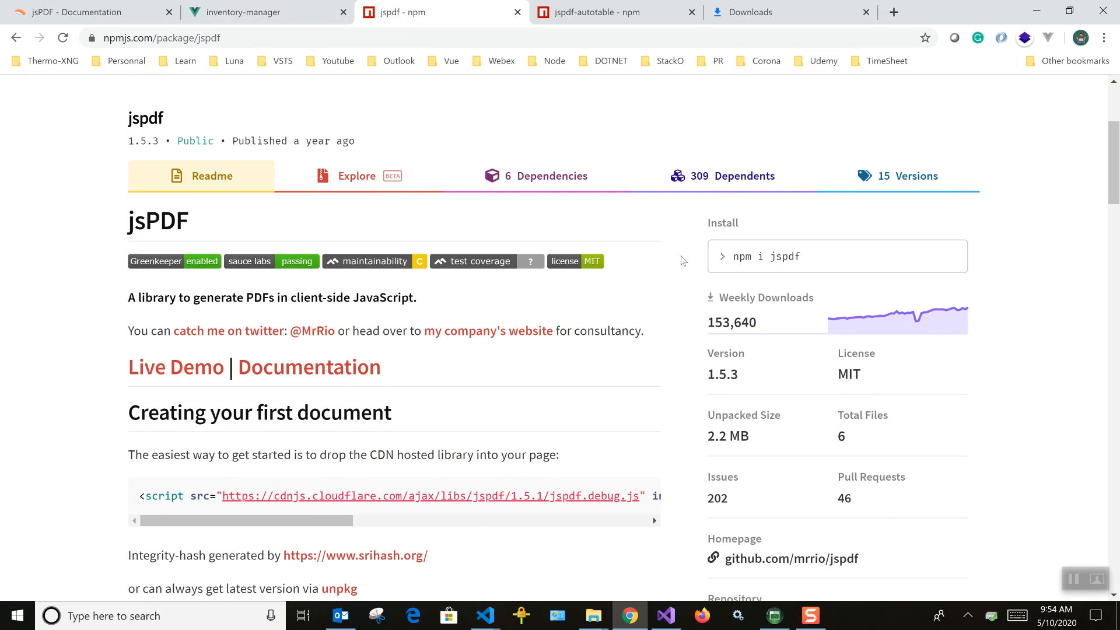
{"action": "left_click", "coordinate": [250, 12]}
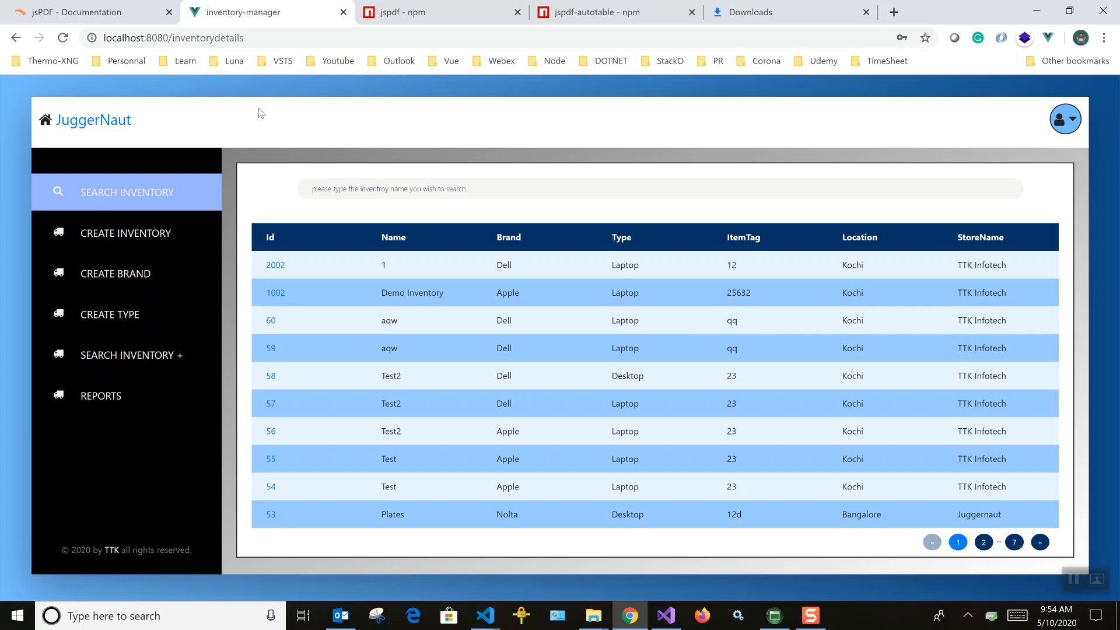
{"action": "mouse_move", "coordinate": [480, 523]}
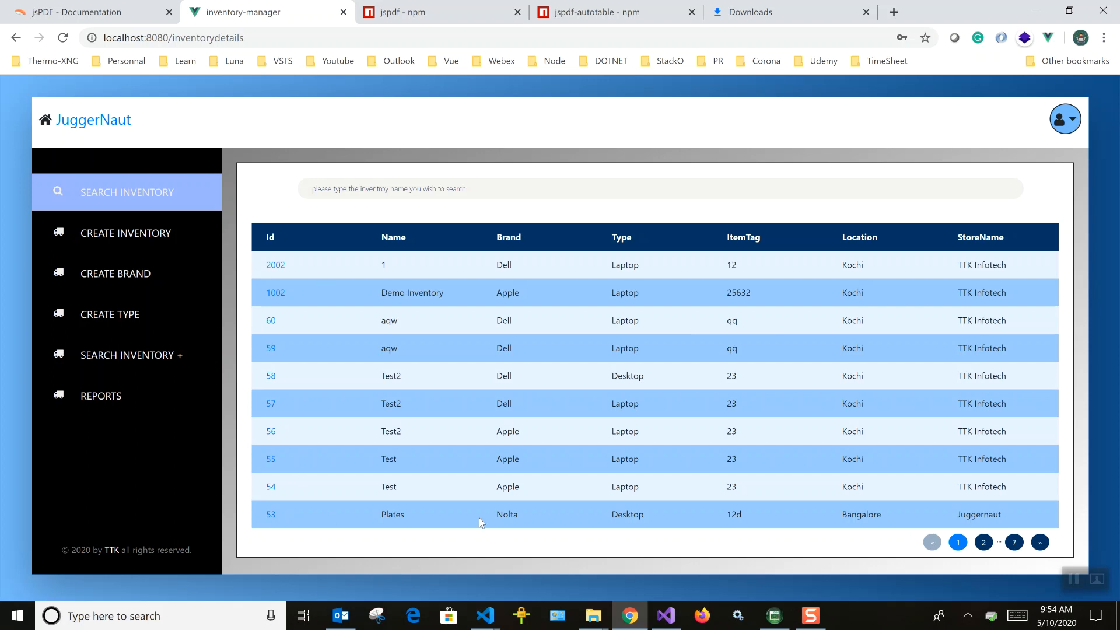
{"action": "left_click", "coordinate": [85, 13]}
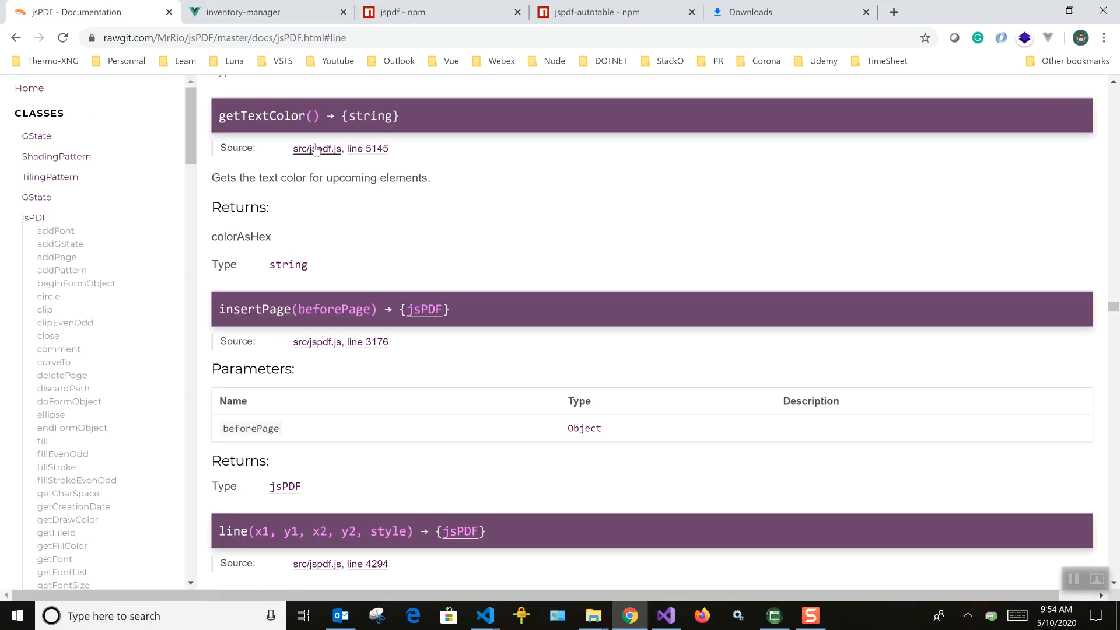
{"action": "left_click", "coordinate": [441, 12]}
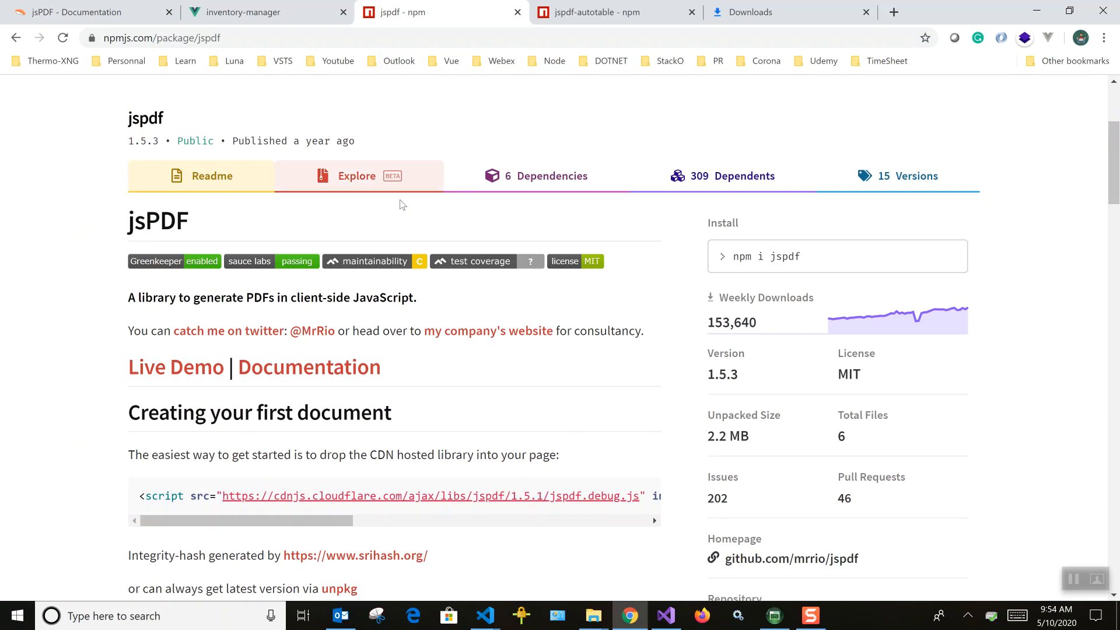
{"action": "mouse_move", "coordinate": [576, 308]}
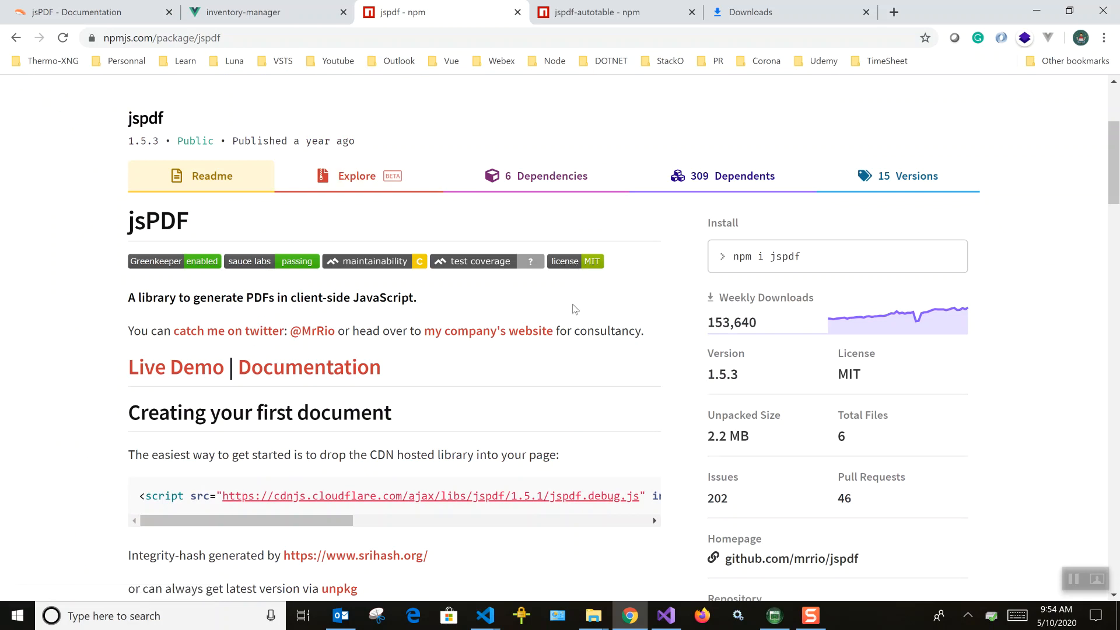
{"action": "mouse_move", "coordinate": [571, 467]}
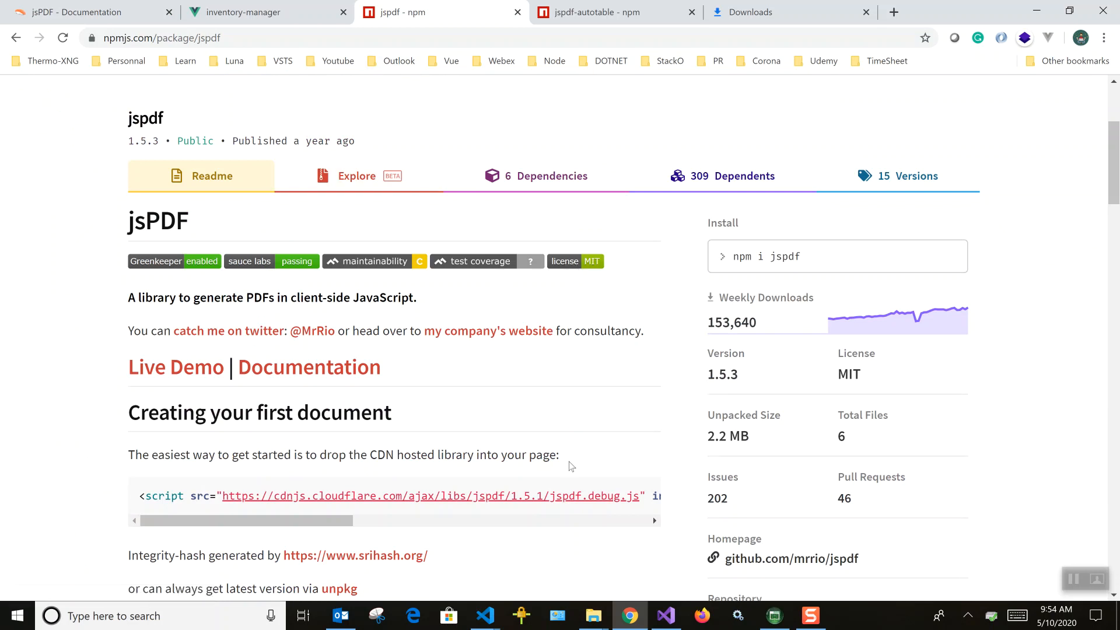
{"action": "left_click", "coordinate": [485, 615]}
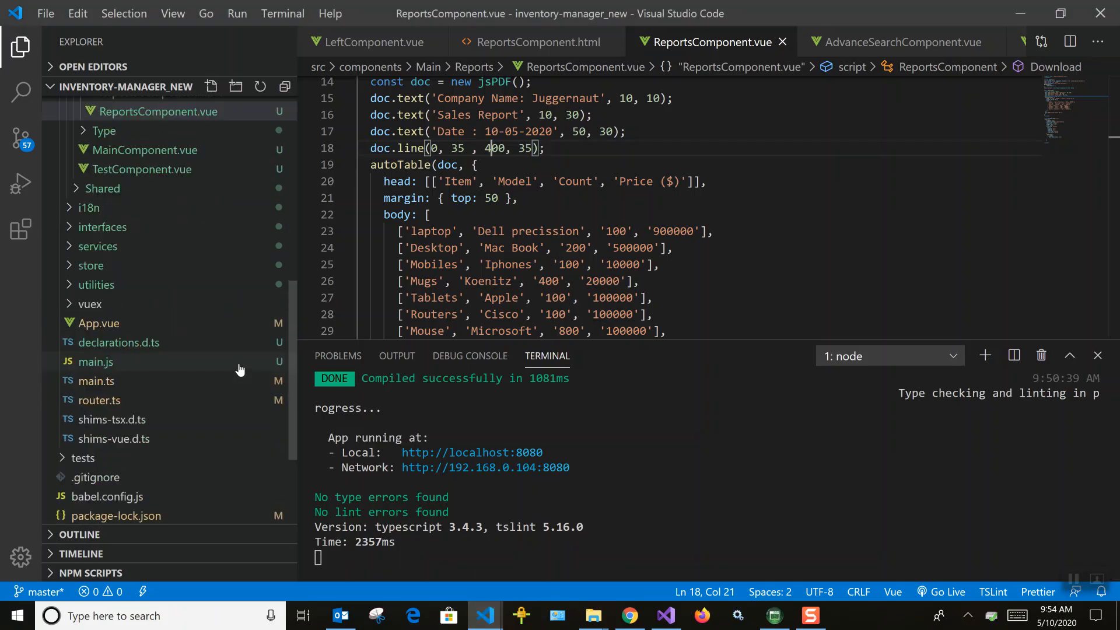
{"action": "mouse_move", "coordinate": [93, 362]}
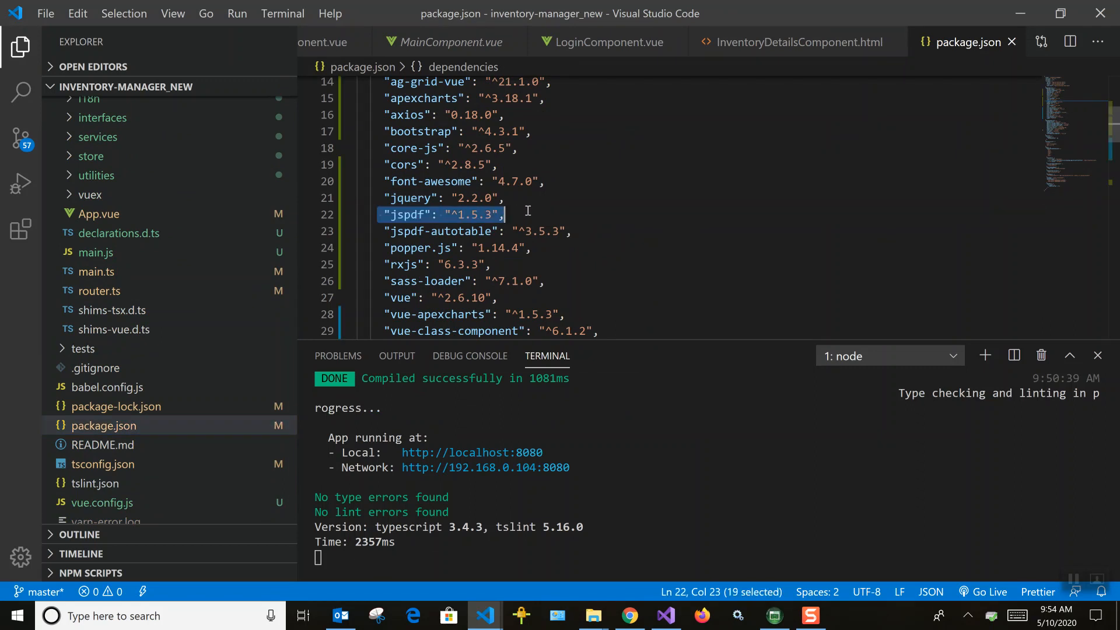
{"action": "mouse_move", "coordinate": [605, 550]}
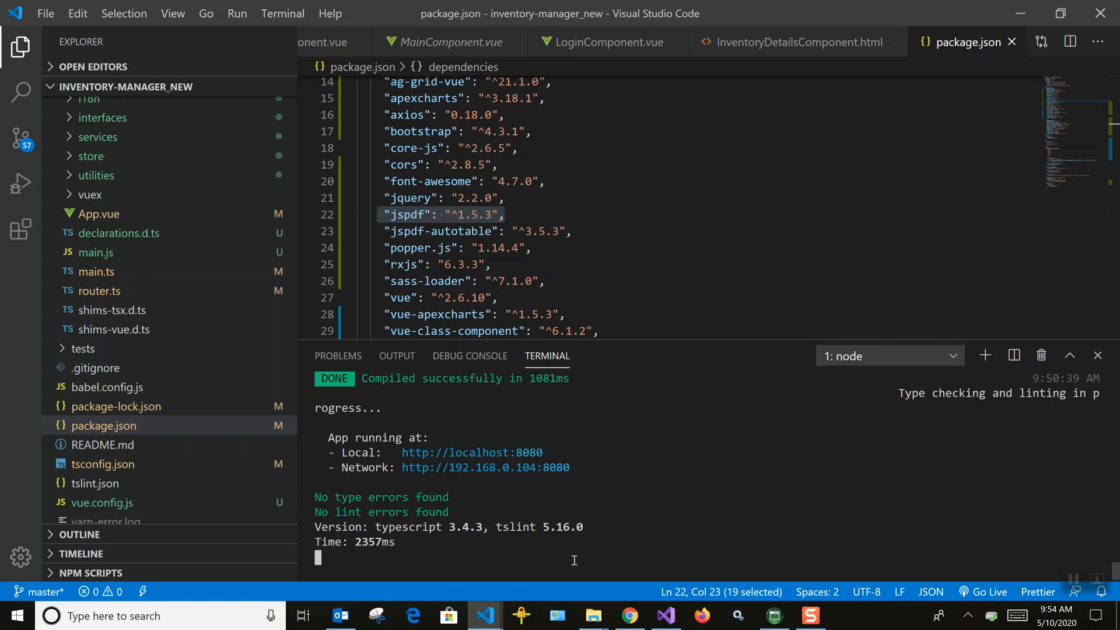
Step: Add a second terminal session from the terminal list
{"action": "left_click", "coordinate": [889, 355]}
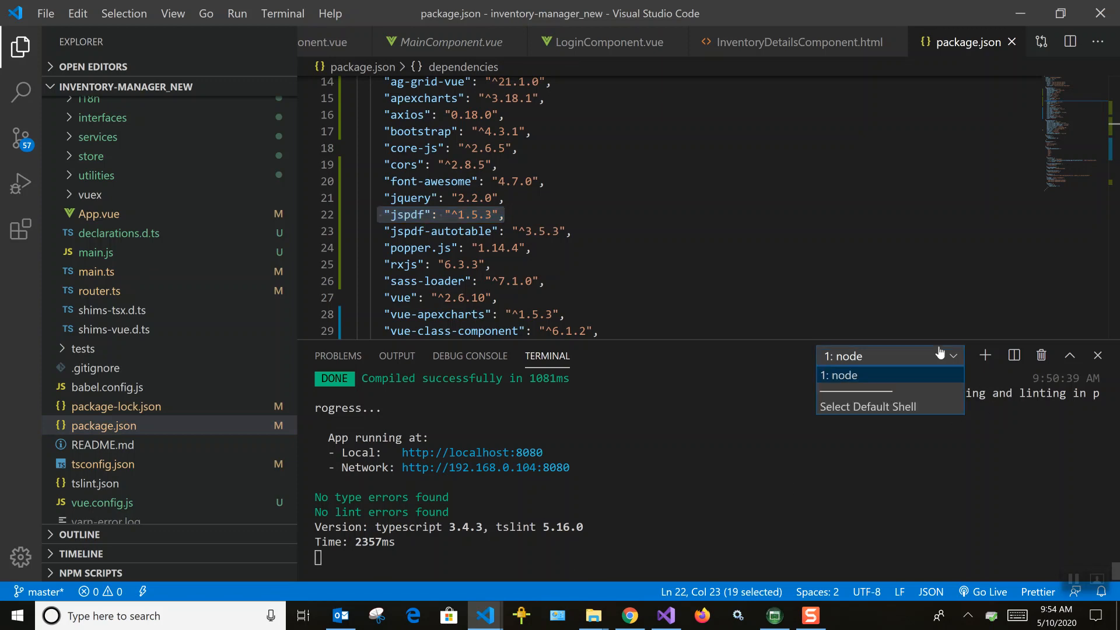
{"action": "left_click", "coordinate": [984, 355]}
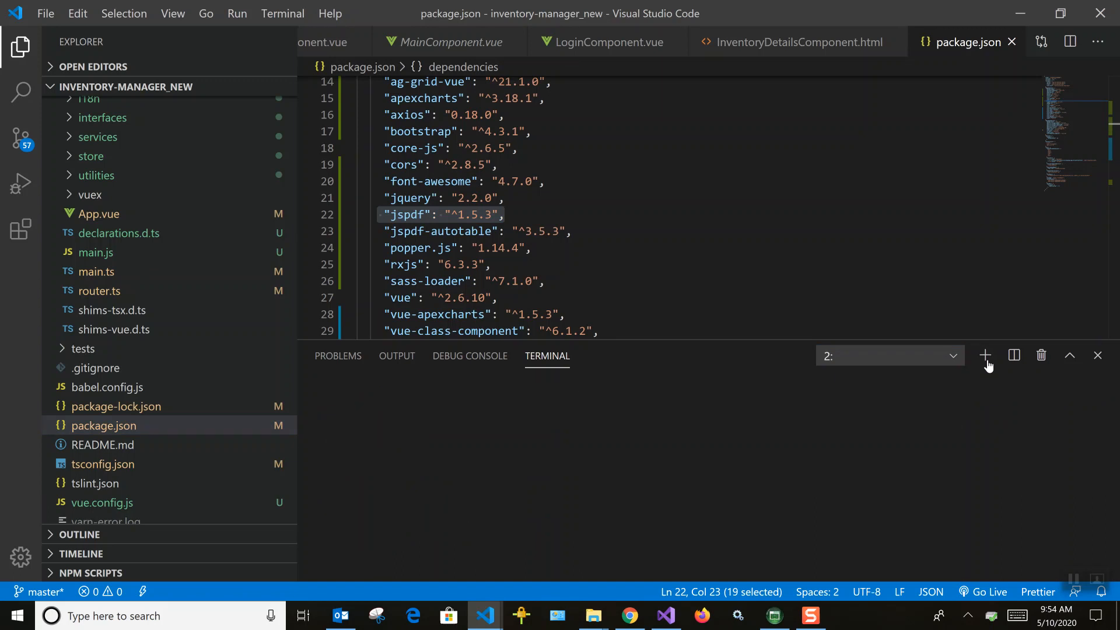
Step: Enter 'yarn add jsPdf' at the new PowerShell prompt without running it
{"action": "left_click", "coordinate": [984, 356]}
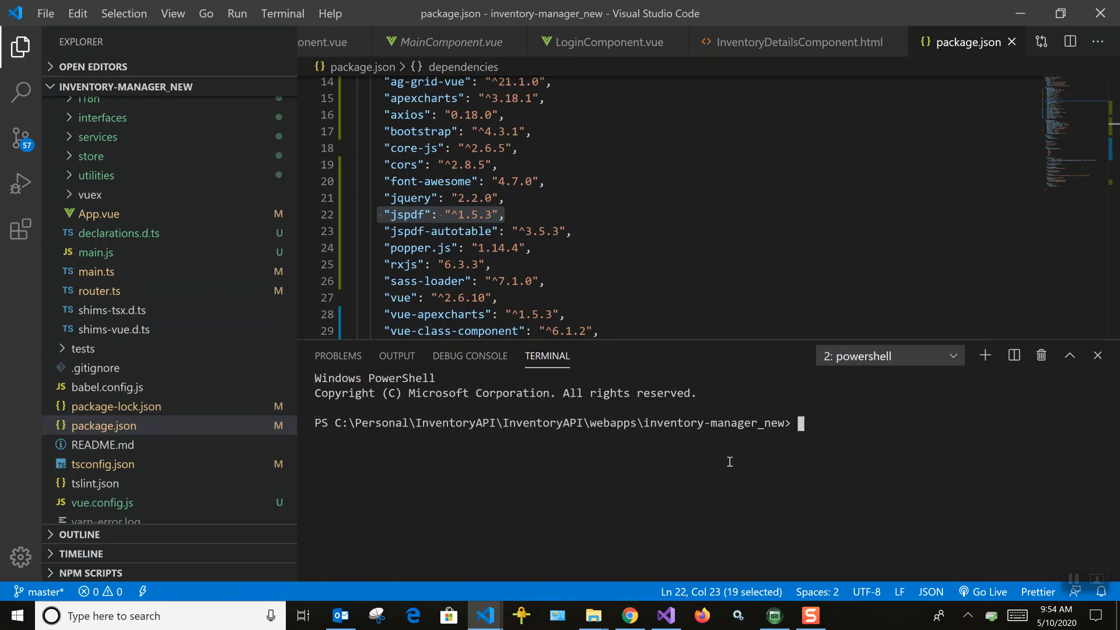
{"action": "type", "text": "yarn a"}
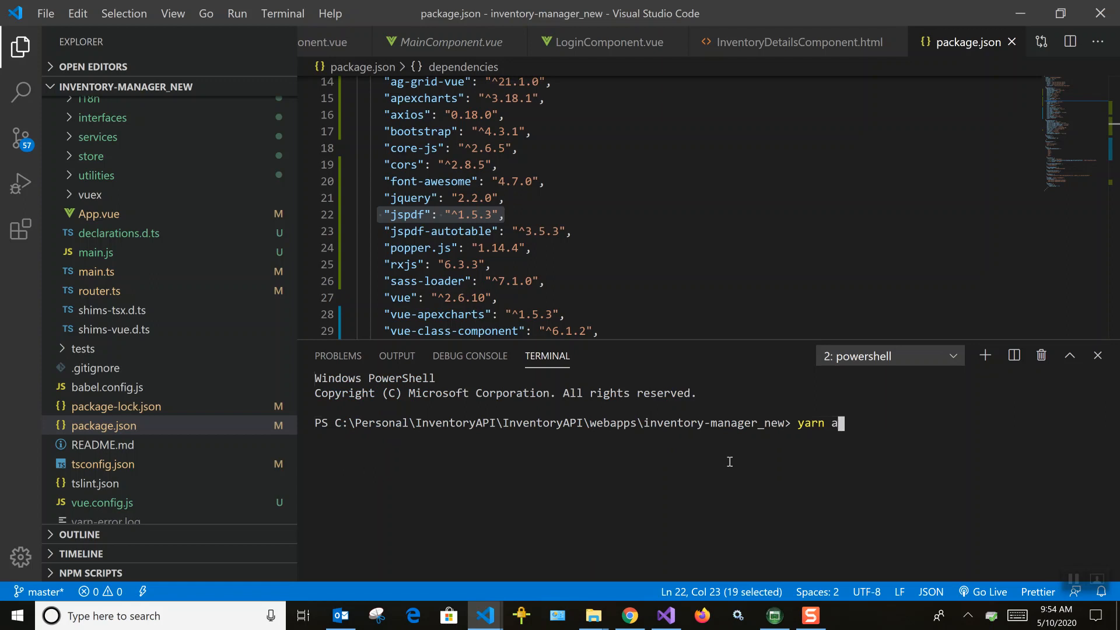
{"action": "type", "text": "dd js"}
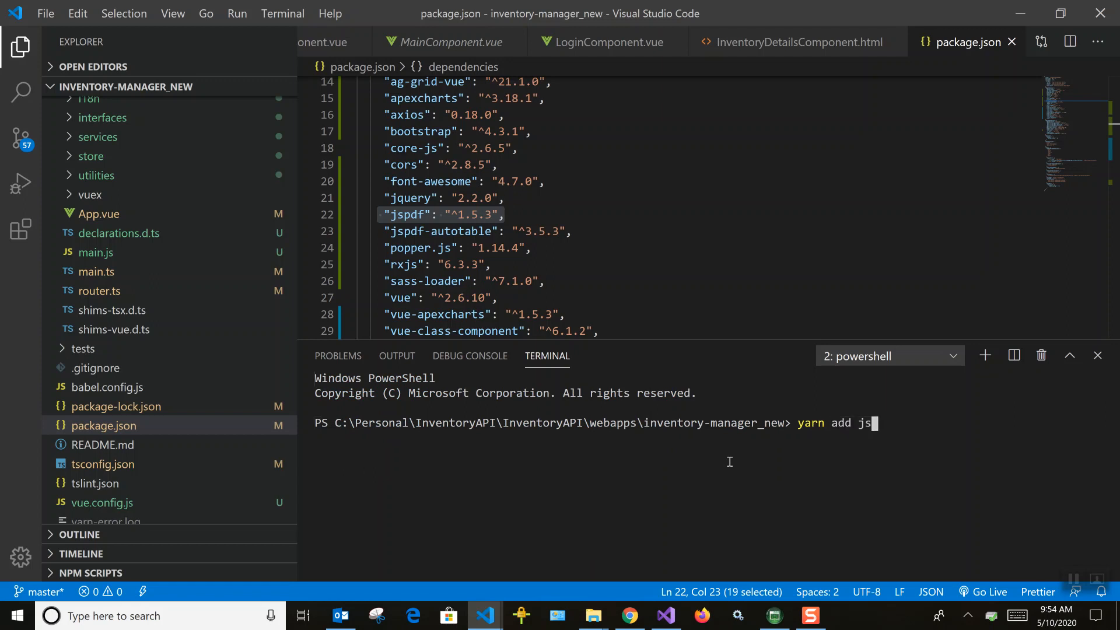
{"action": "type", "text": "Pdf"}
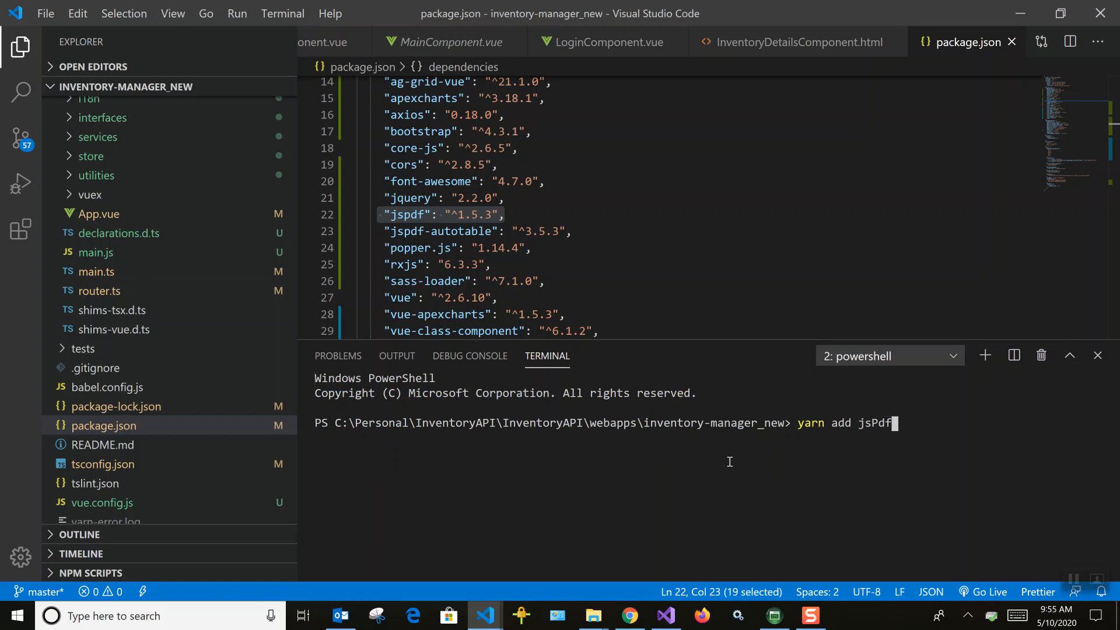
{"action": "mouse_move", "coordinate": [234, 334]}
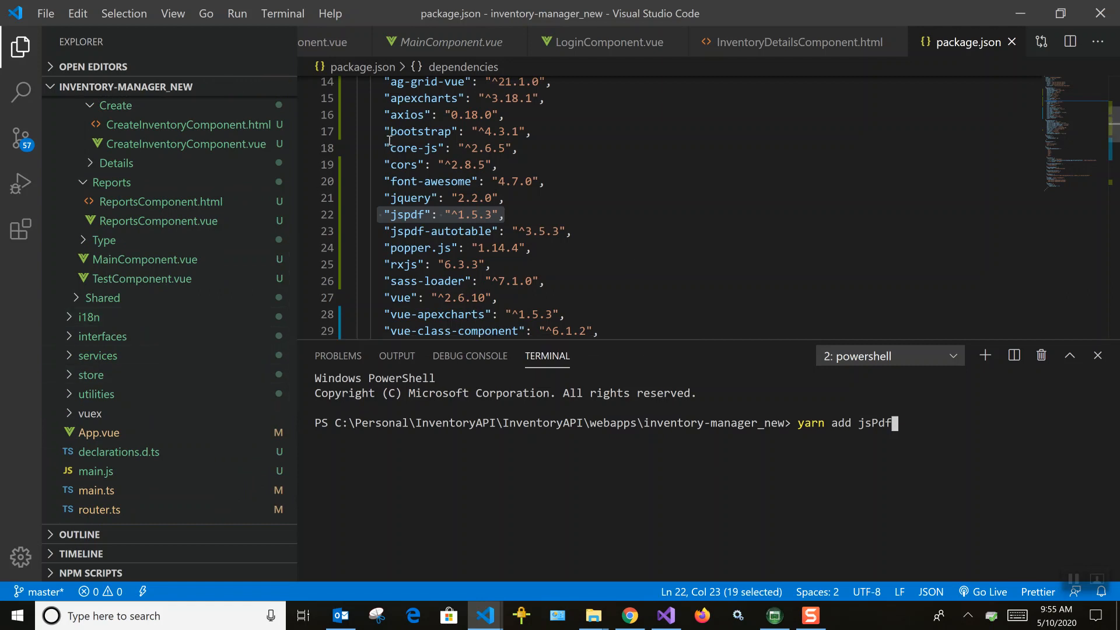
{"action": "mouse_move", "coordinate": [293, 261]}
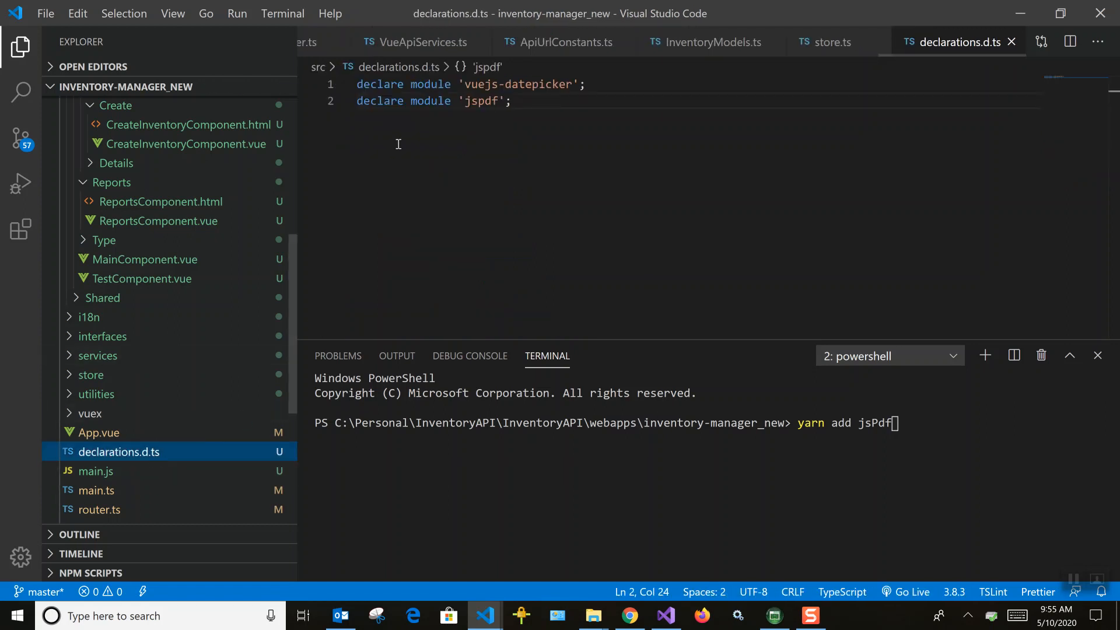
{"action": "mouse_move", "coordinate": [84, 280]}
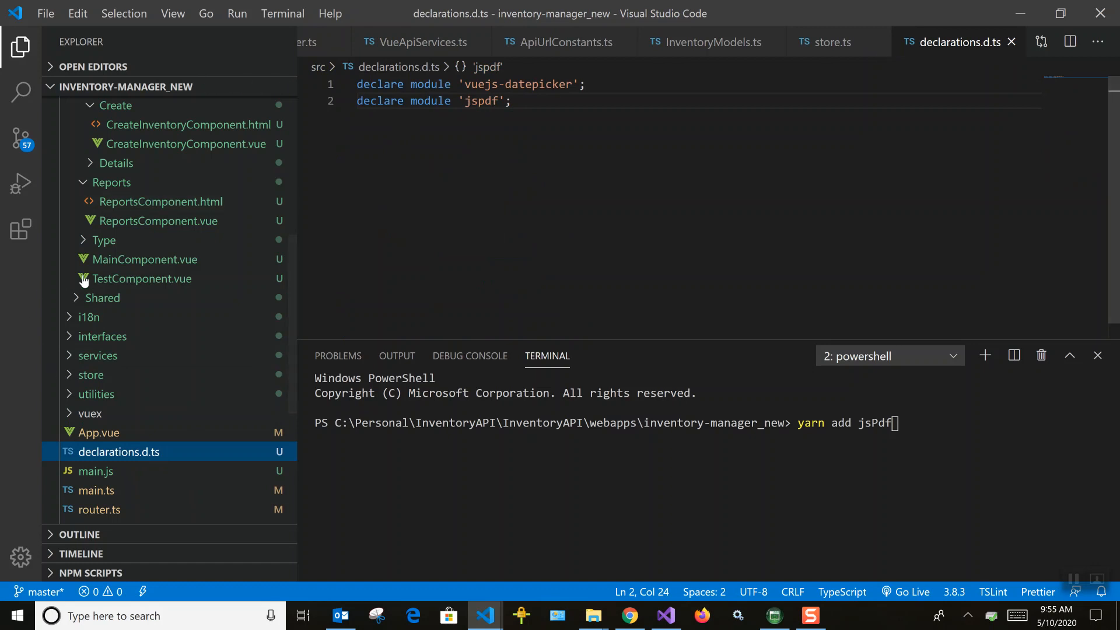
{"action": "mouse_move", "coordinate": [119, 451]}
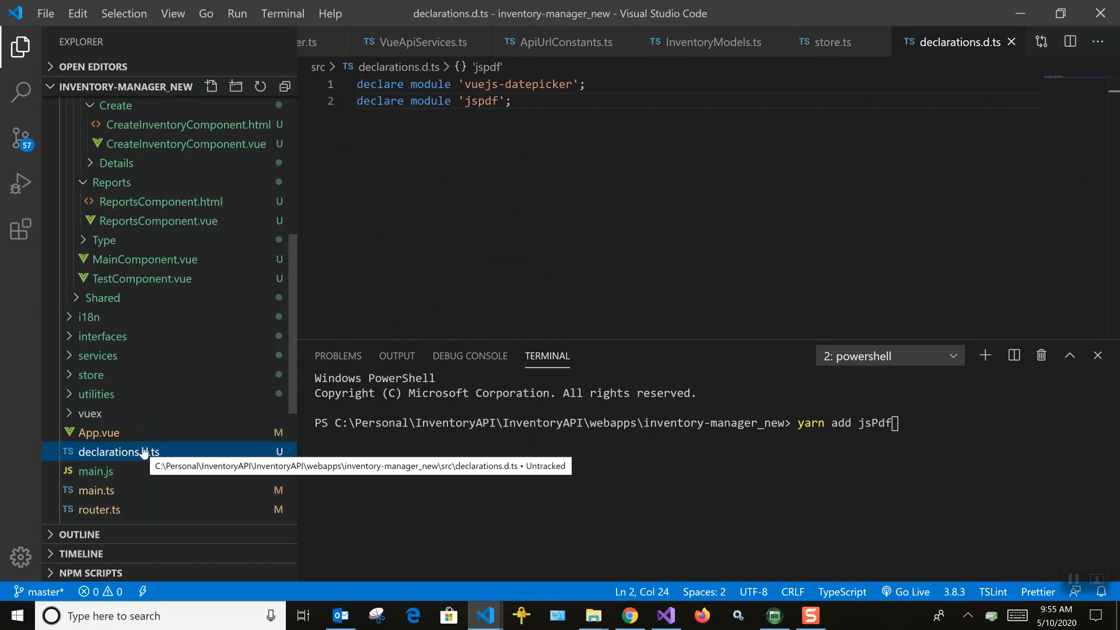
{"action": "mouse_move", "coordinate": [245, 324]}
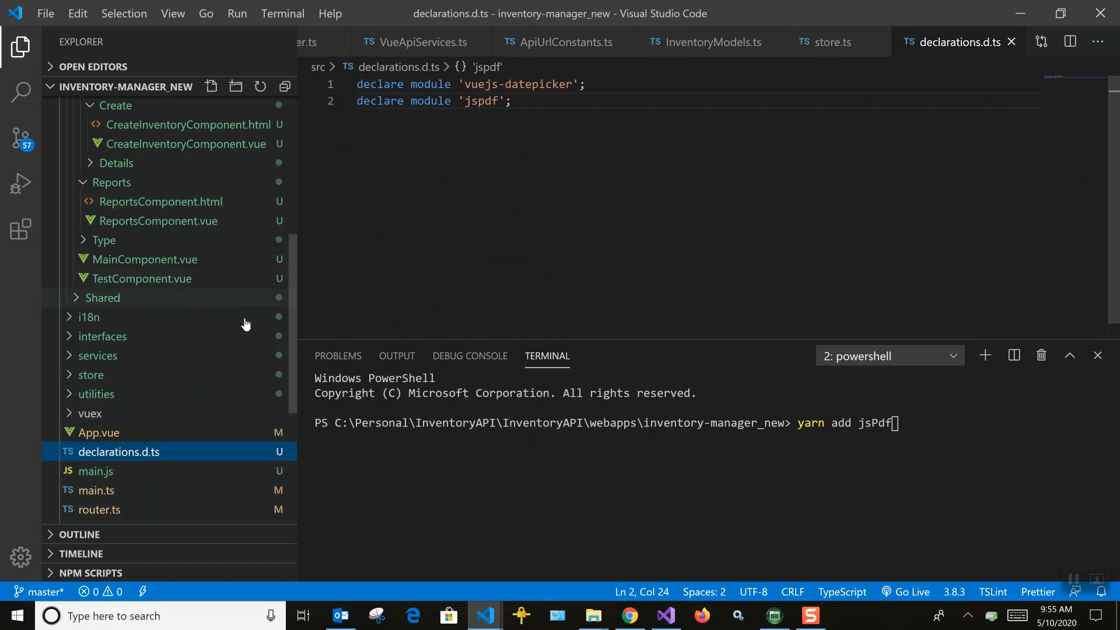
{"action": "mouse_move", "coordinate": [204, 221]}
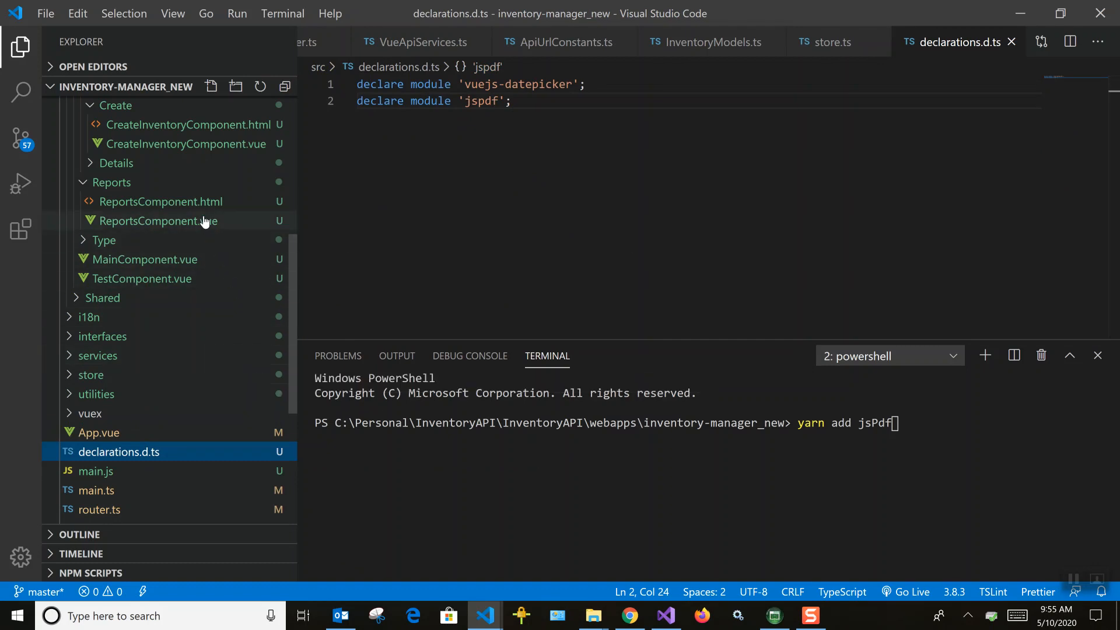
Step: View ReportsComponent.vue and ReportsComponent.html, then return to Chrome
{"action": "left_click", "coordinate": [158, 220]}
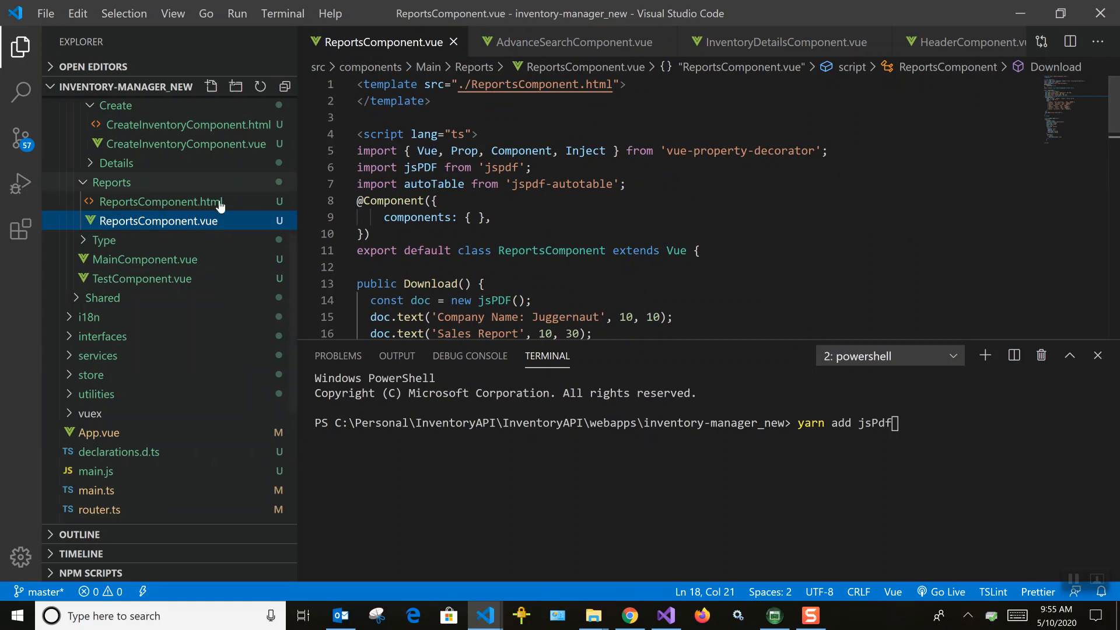
{"action": "left_click", "coordinate": [160, 201]}
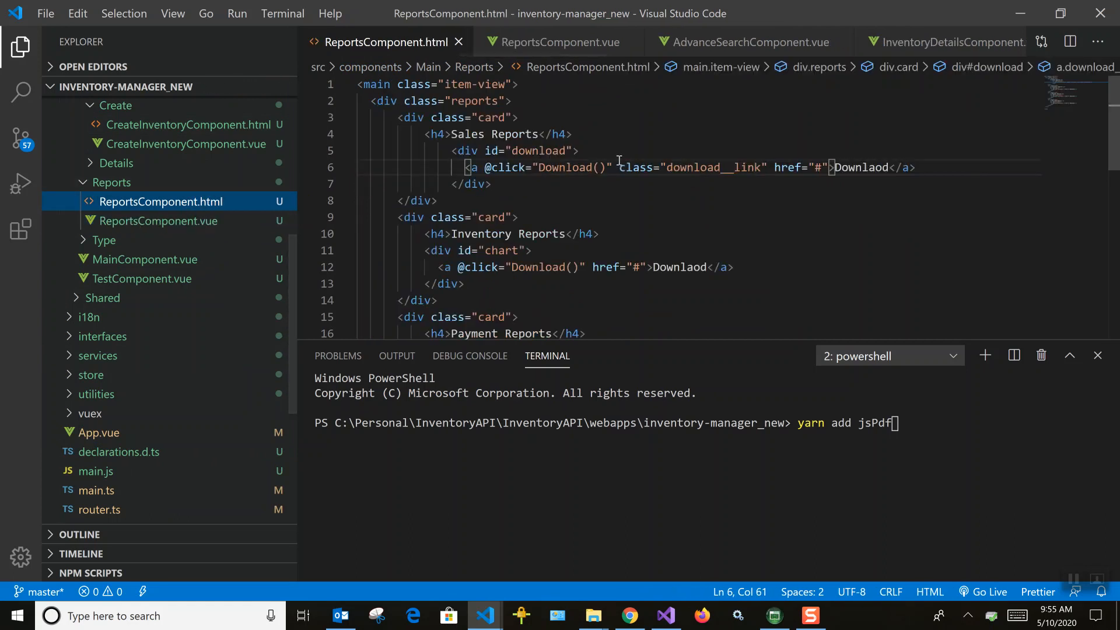
{"action": "left_click", "coordinate": [628, 615]}
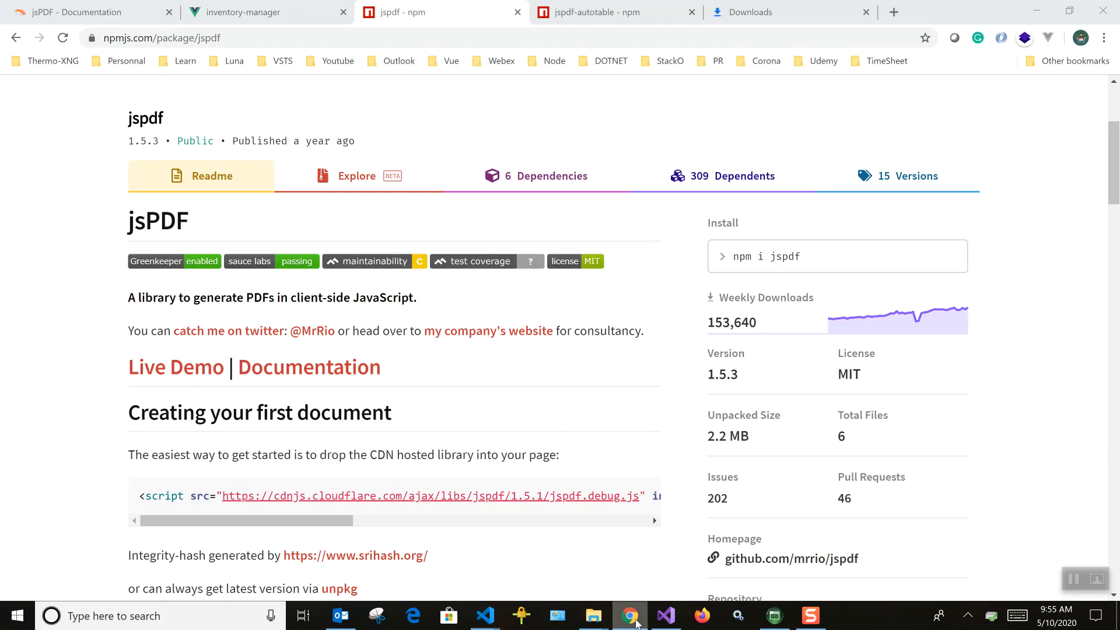
Step: Go to the inventory-manager tab and show its REPORTS page
{"action": "left_click", "coordinate": [250, 12]}
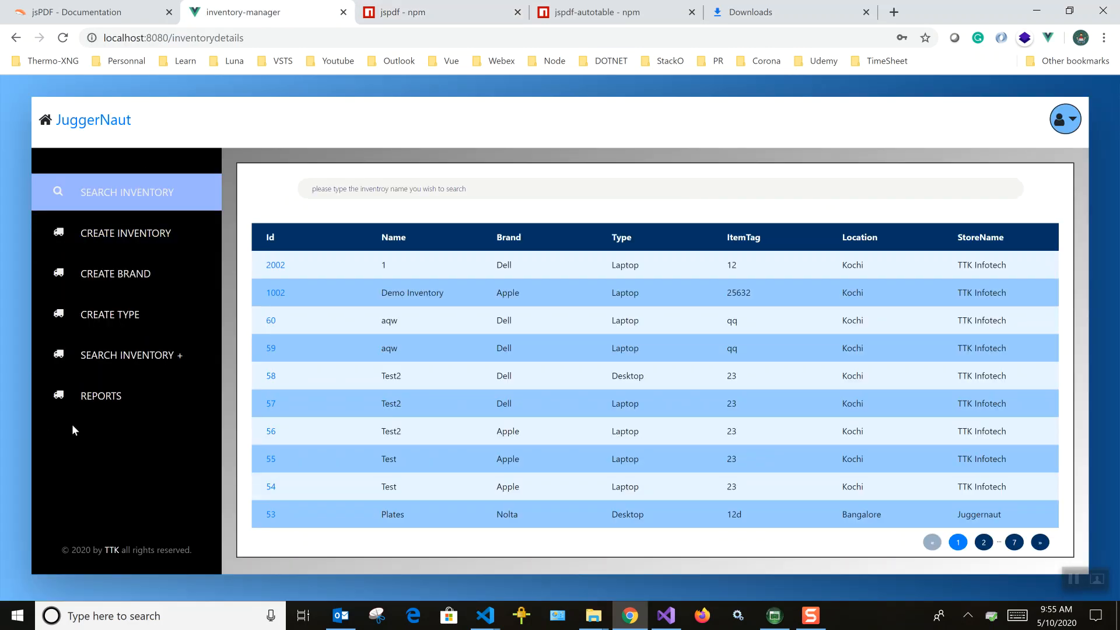
{"action": "left_click", "coordinate": [101, 396]}
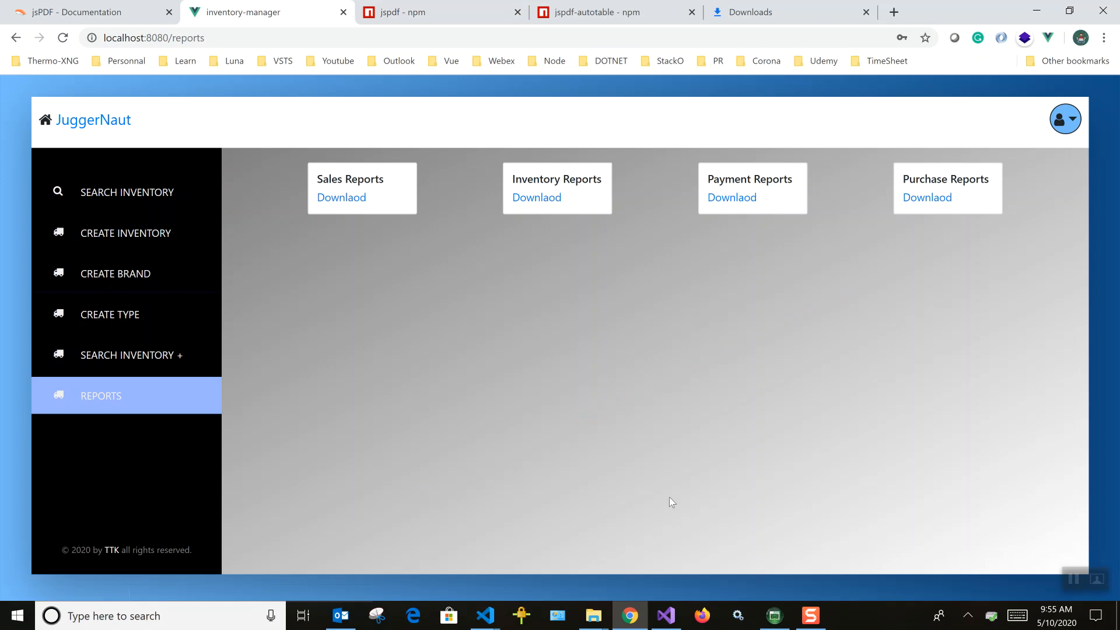
{"action": "mouse_move", "coordinate": [530, 337]}
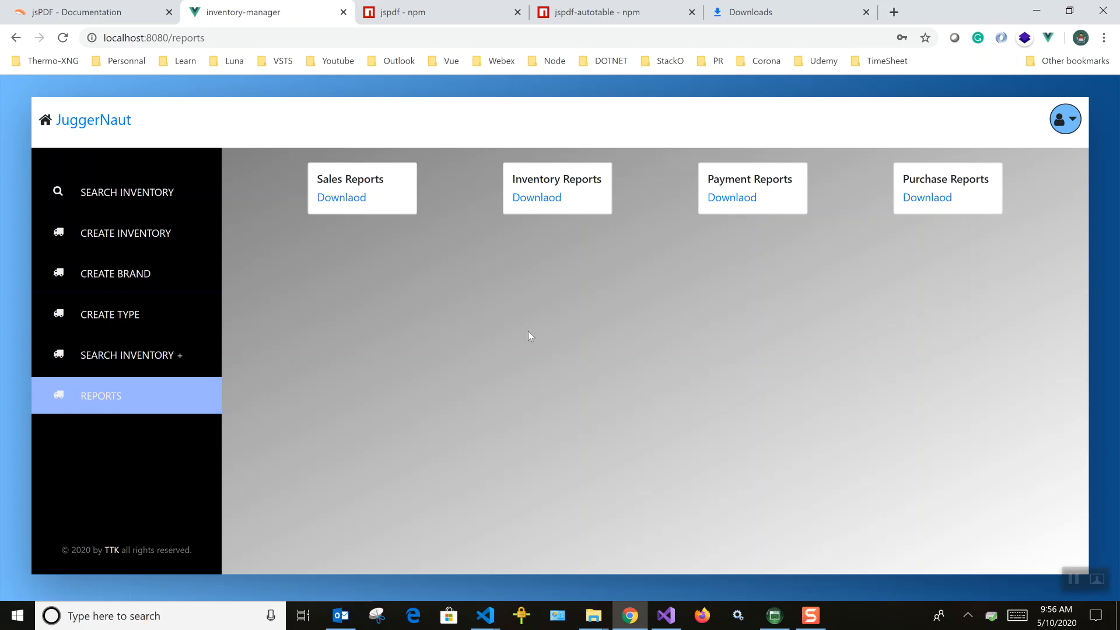
{"action": "mouse_move", "coordinate": [380, 253]}
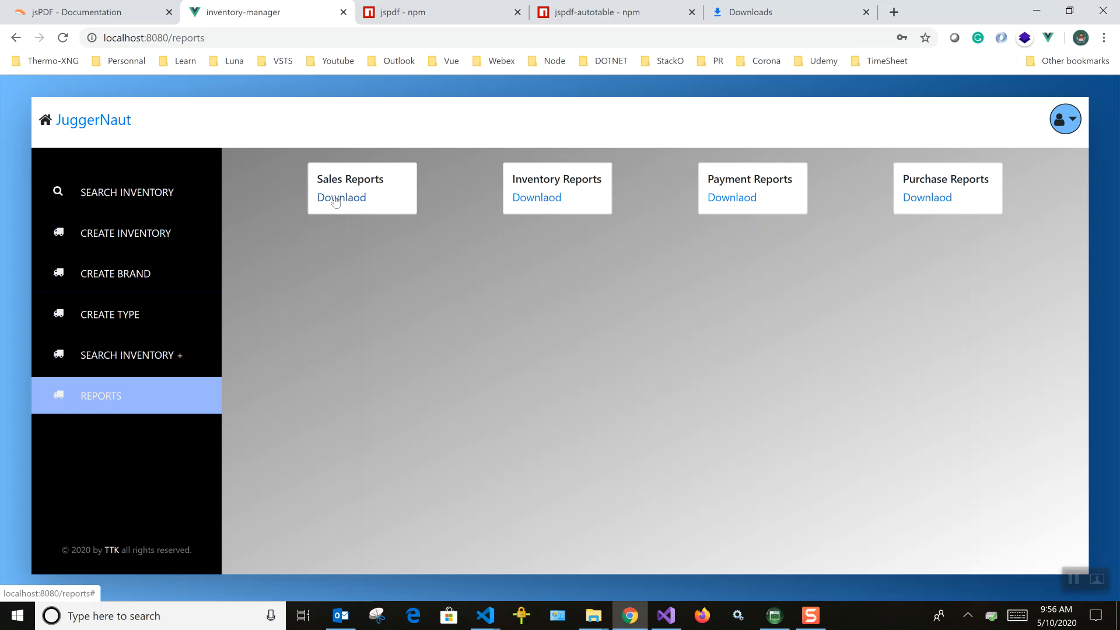
Step: Download the Sales Reports PDF and open sales-report (1).pdf
{"action": "left_click", "coordinate": [341, 197]}
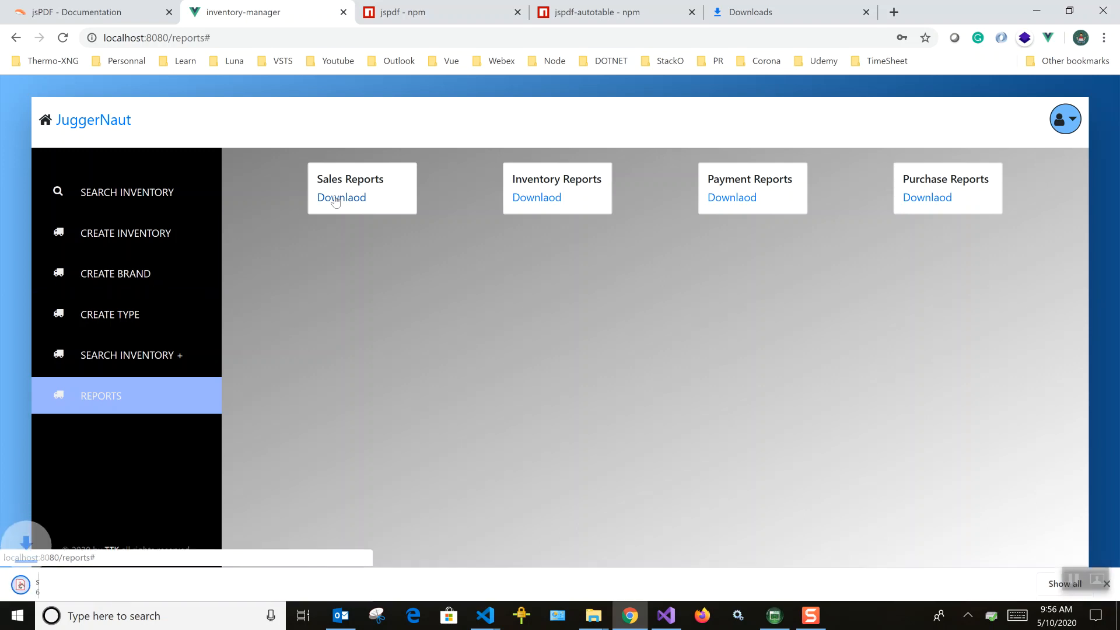
{"action": "left_click", "coordinate": [340, 197]}
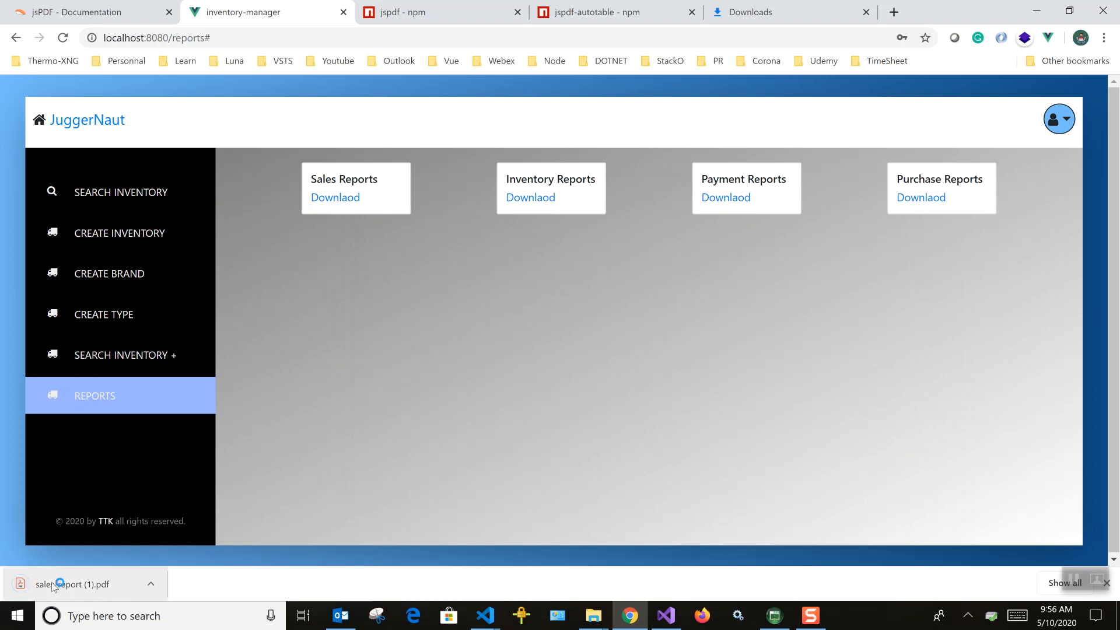
{"action": "left_click", "coordinate": [71, 583]}
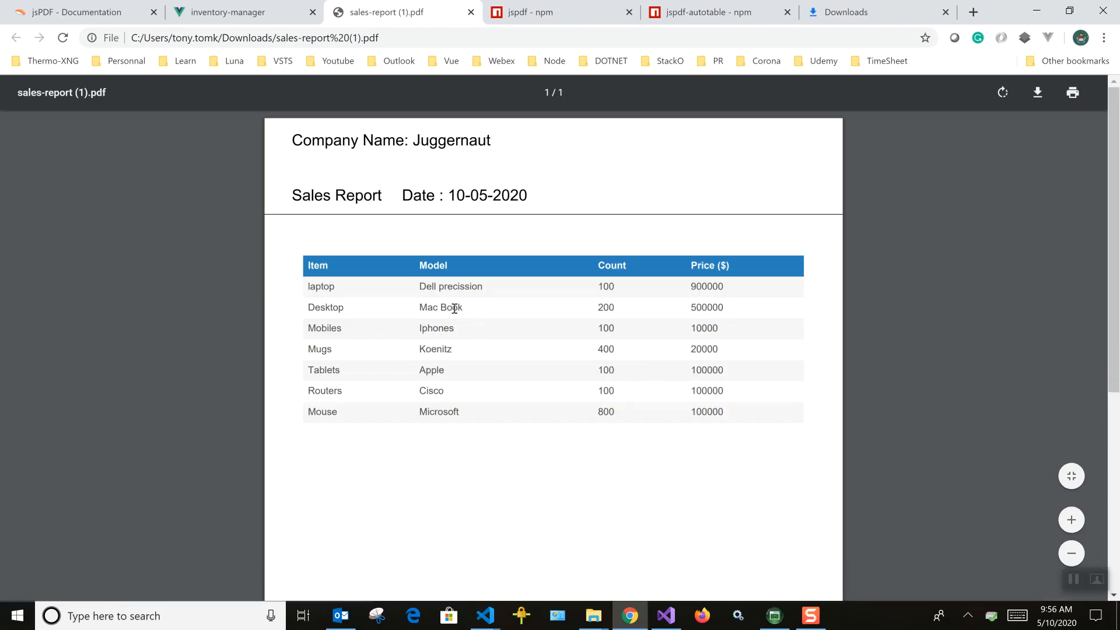
{"action": "mouse_move", "coordinate": [743, 372]}
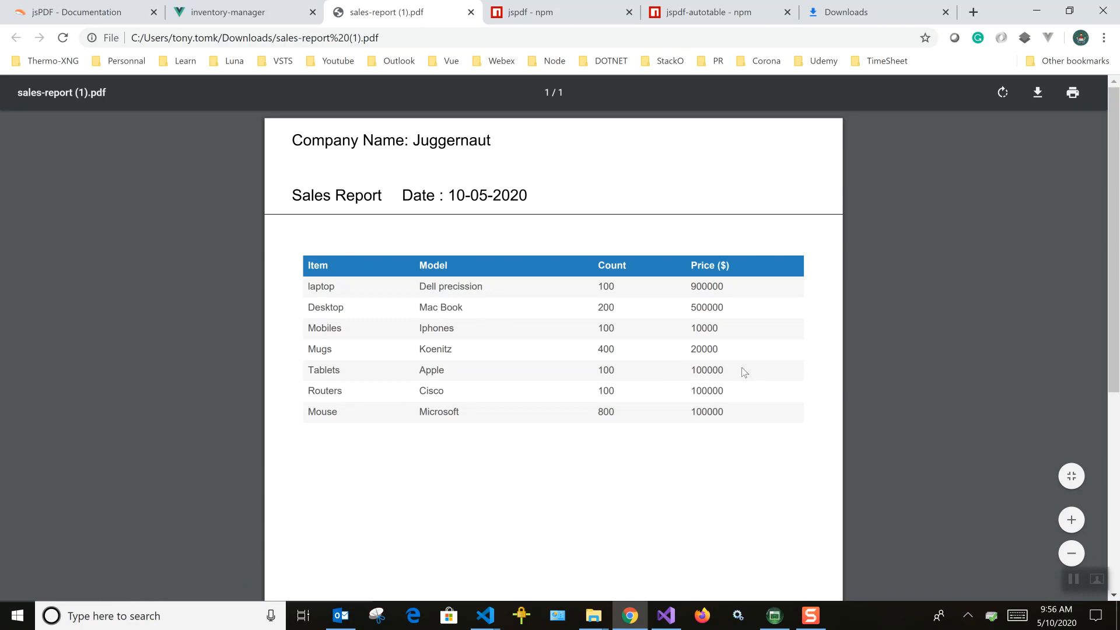
{"action": "mouse_move", "coordinate": [629, 254]}
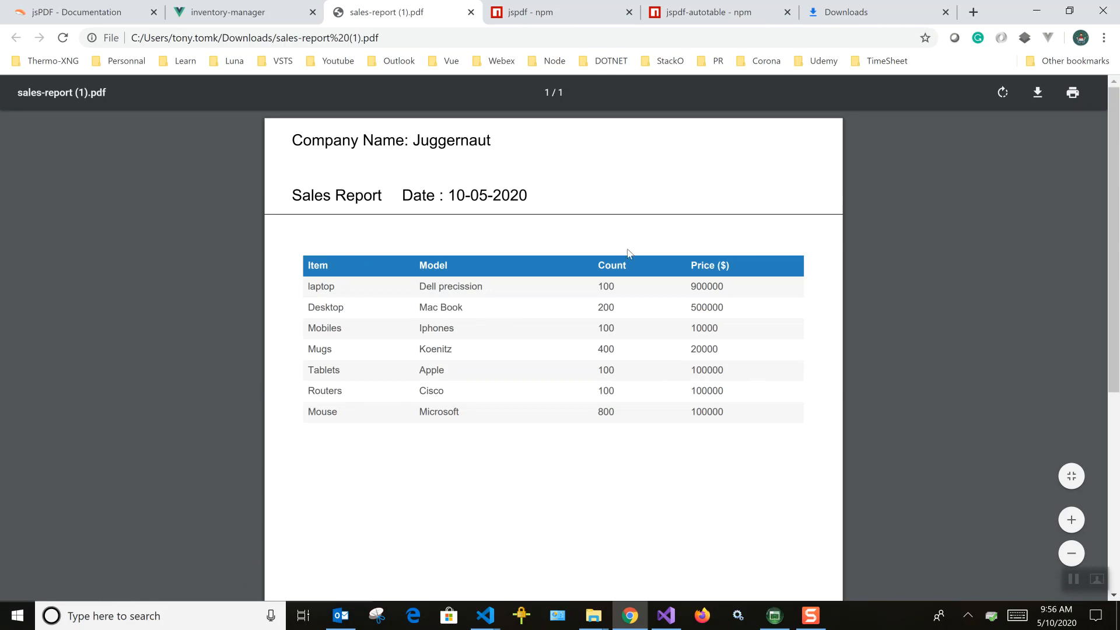
Step: Scroll through the jspdf-autotable npm Readme
{"action": "left_click", "coordinate": [719, 13]}
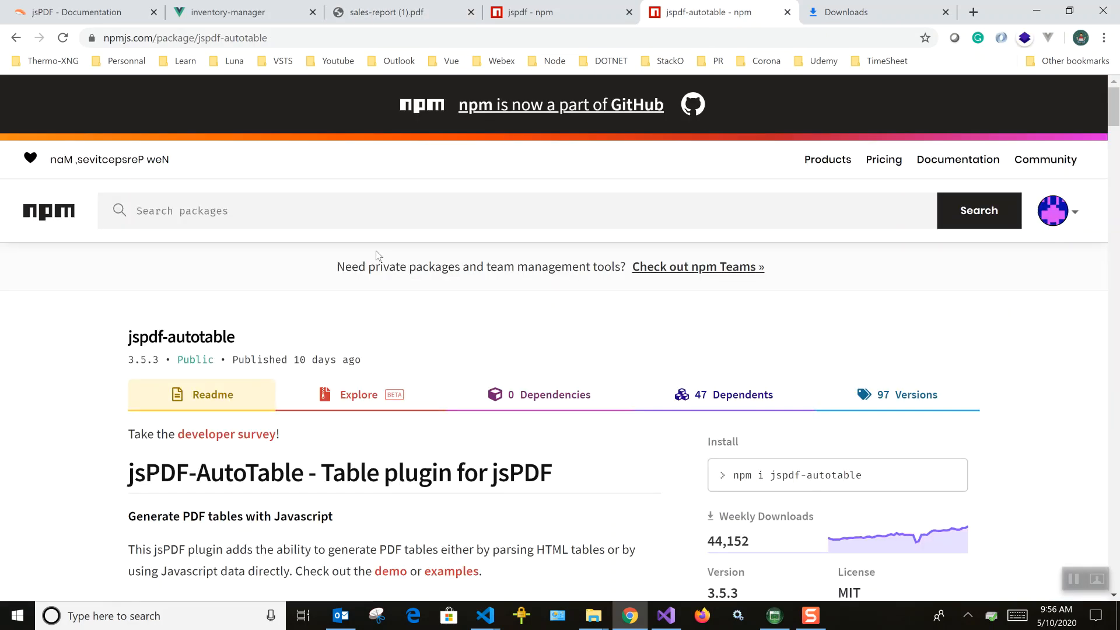
{"action": "scroll", "scroll_direction": "down", "scroll_amount": 3}
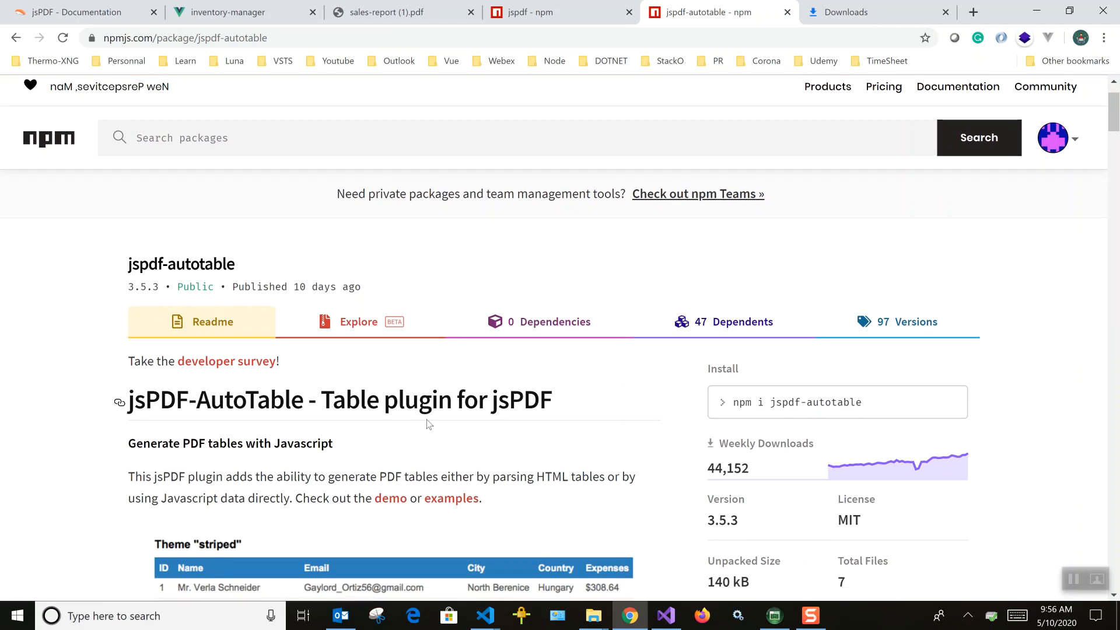
{"action": "scroll", "scroll_direction": "down", "scroll_amount": 3}
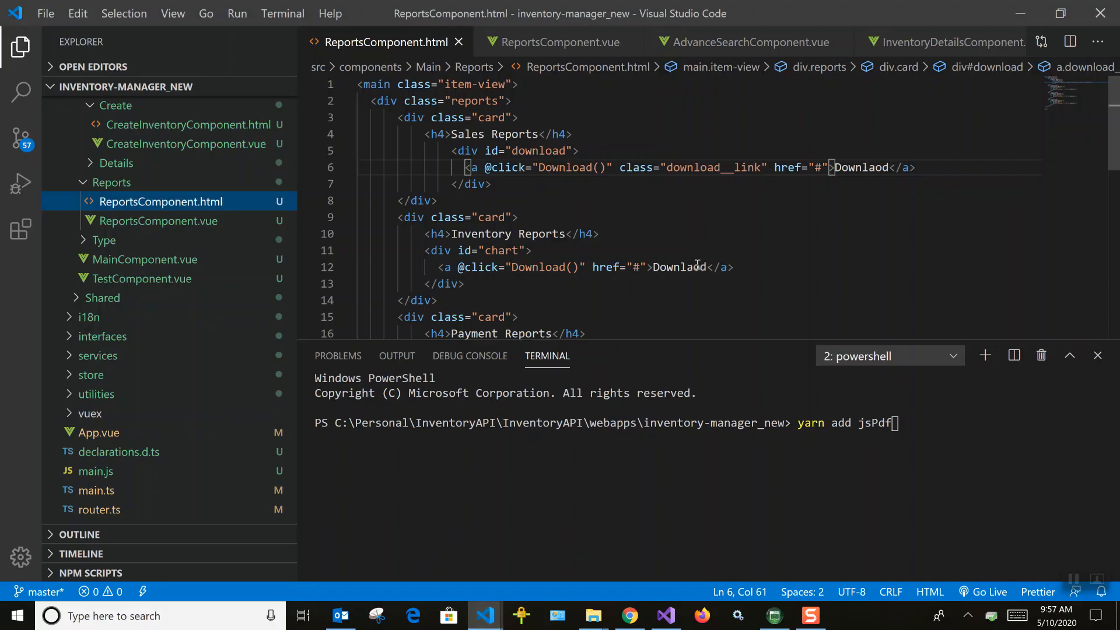
Step: Scroll the Explorer down and open package.json
{"action": "scroll", "scroll_direction": "down", "scroll_amount": 3}
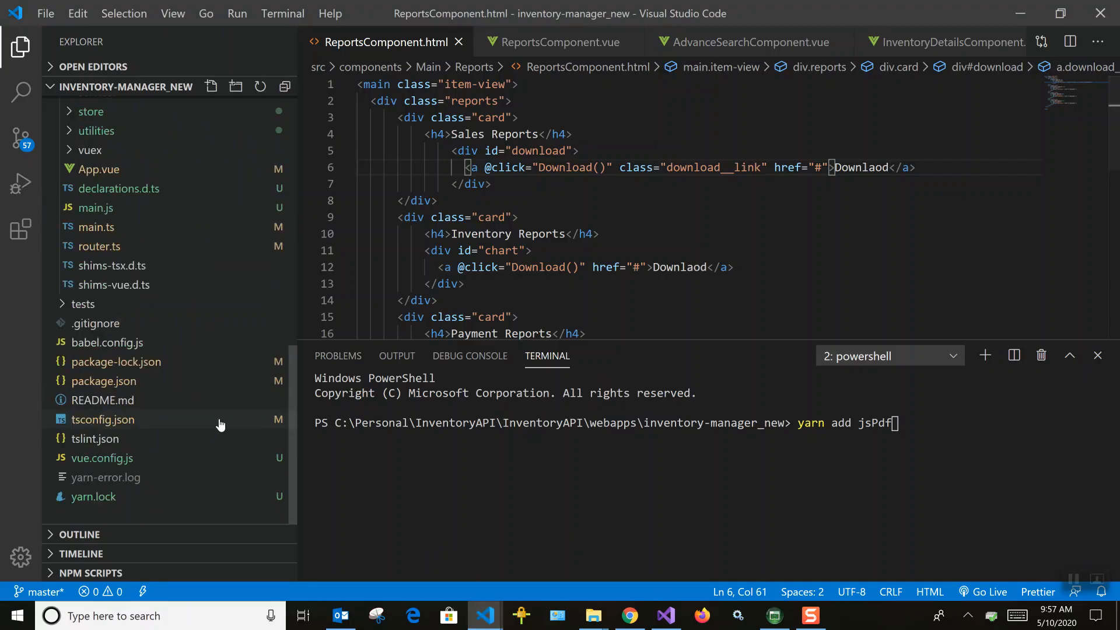
{"action": "mouse_move", "coordinate": [102, 381]}
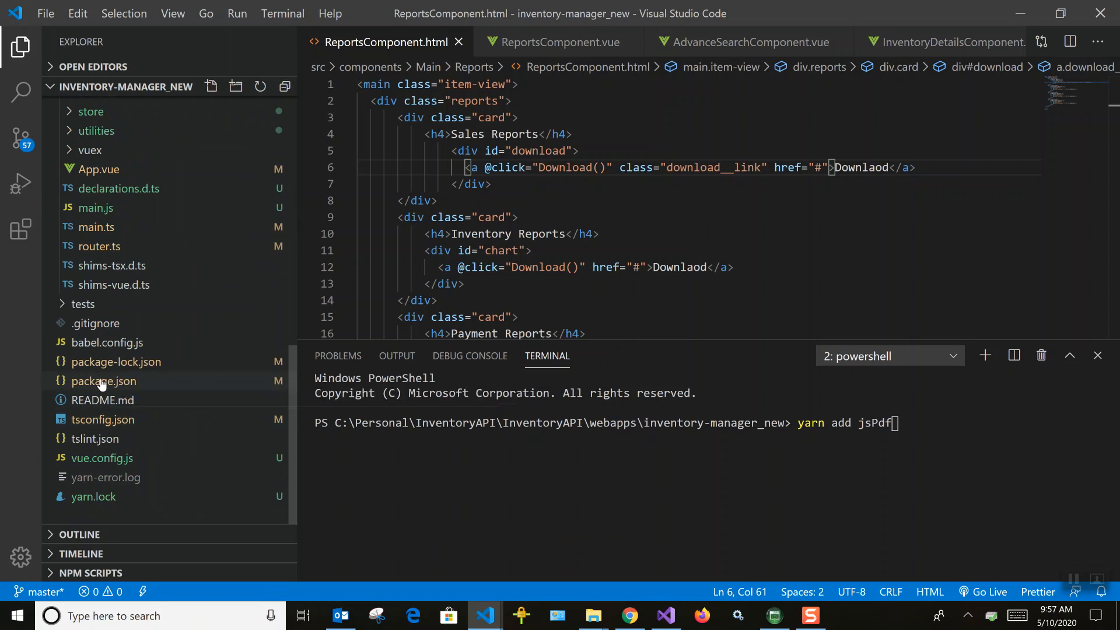
{"action": "left_click", "coordinate": [102, 381]}
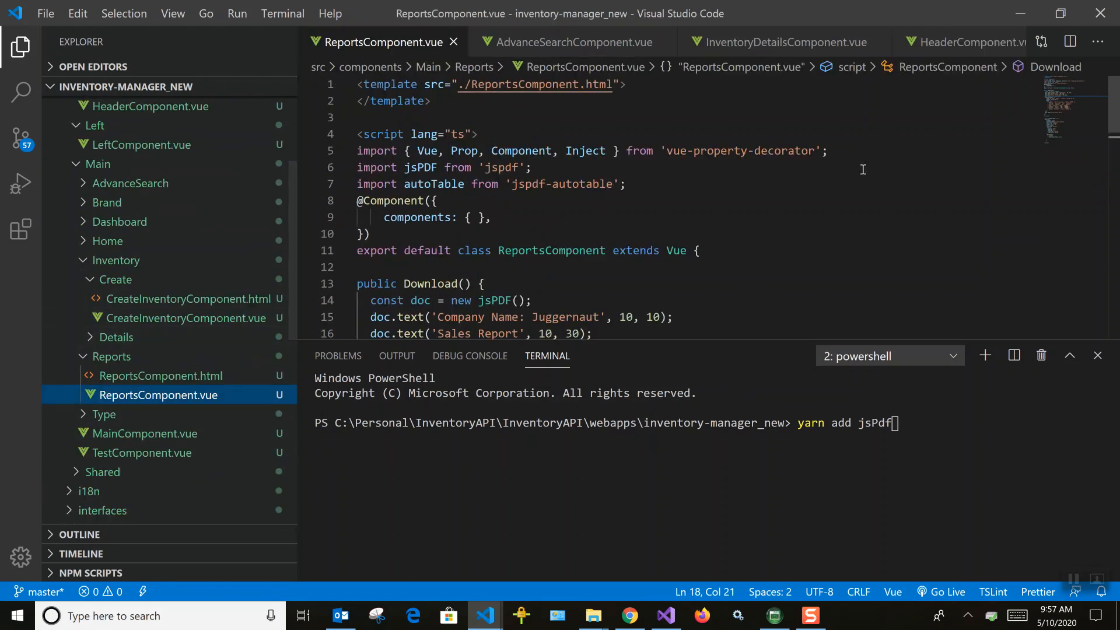
{"action": "triple_click", "coordinate": [442, 167]}
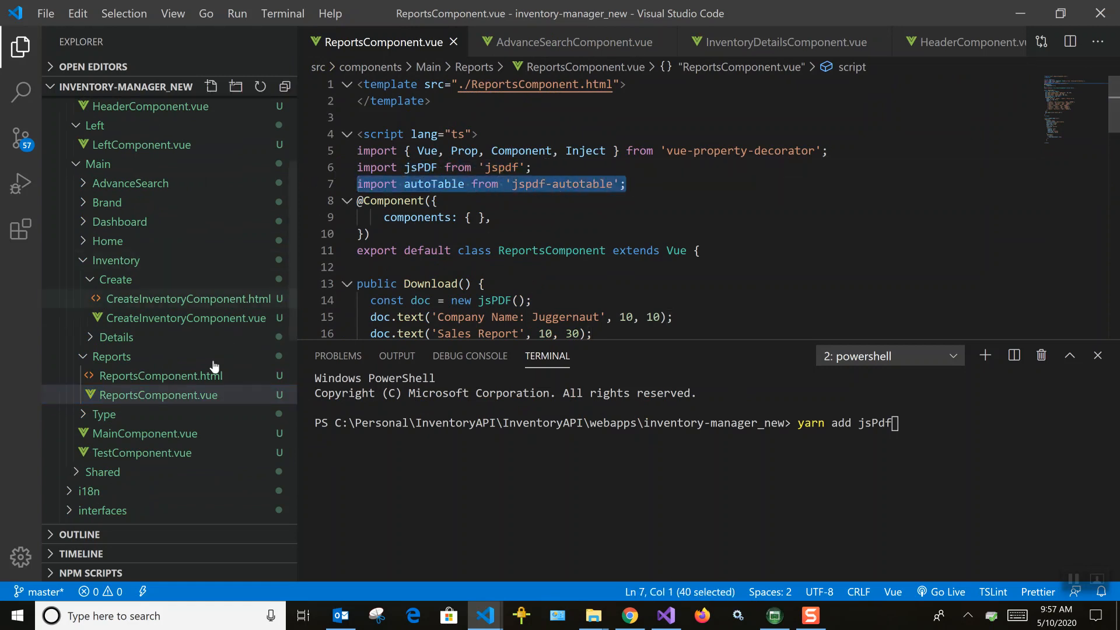
{"action": "left_click", "coordinate": [160, 376]}
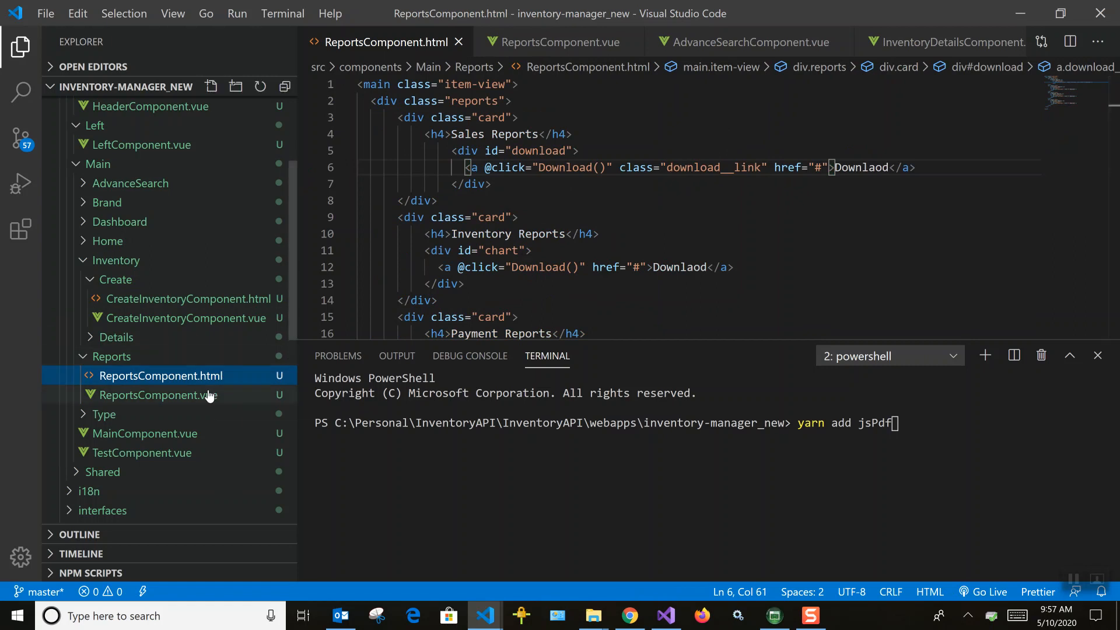
{"action": "left_click", "coordinate": [153, 395]}
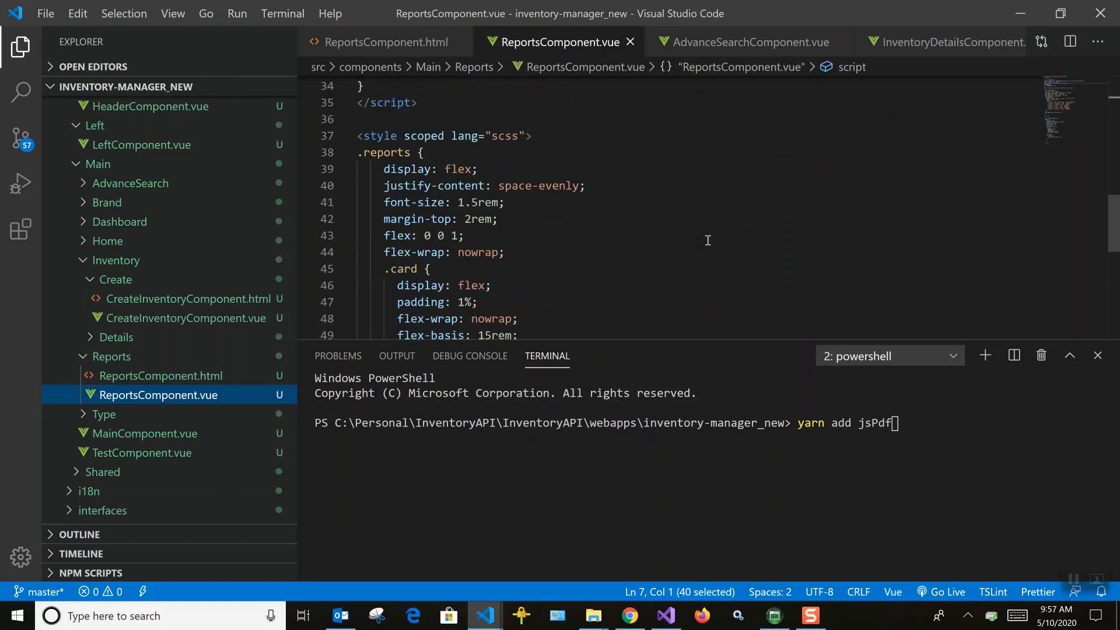
{"action": "scroll", "scroll_direction": "down", "scroll_amount": 3}
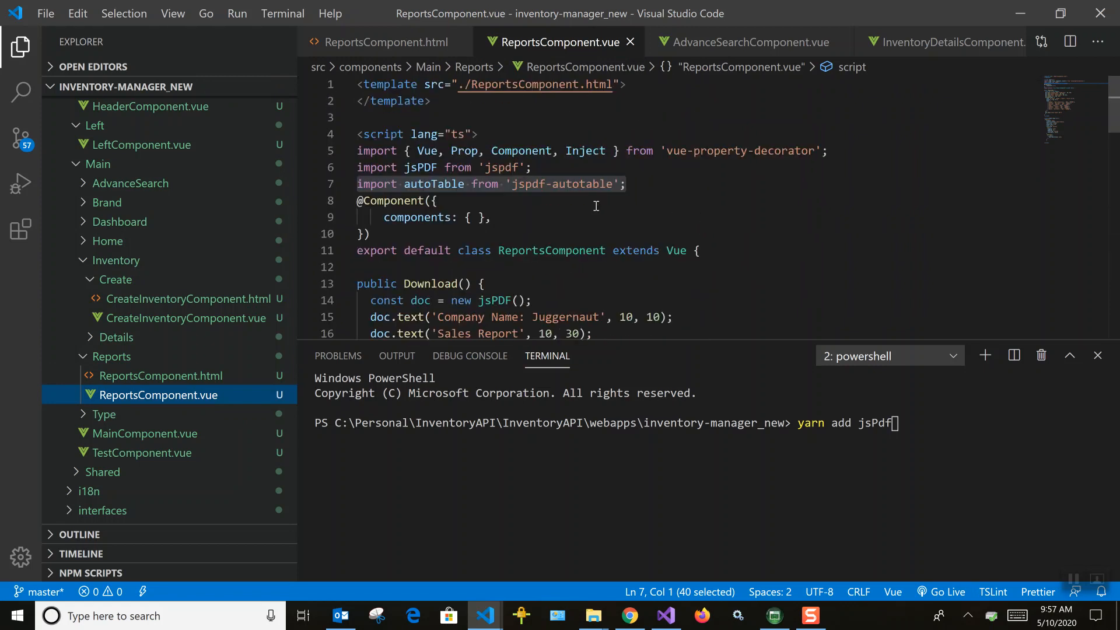
{"action": "mouse_move", "coordinate": [437, 272]}
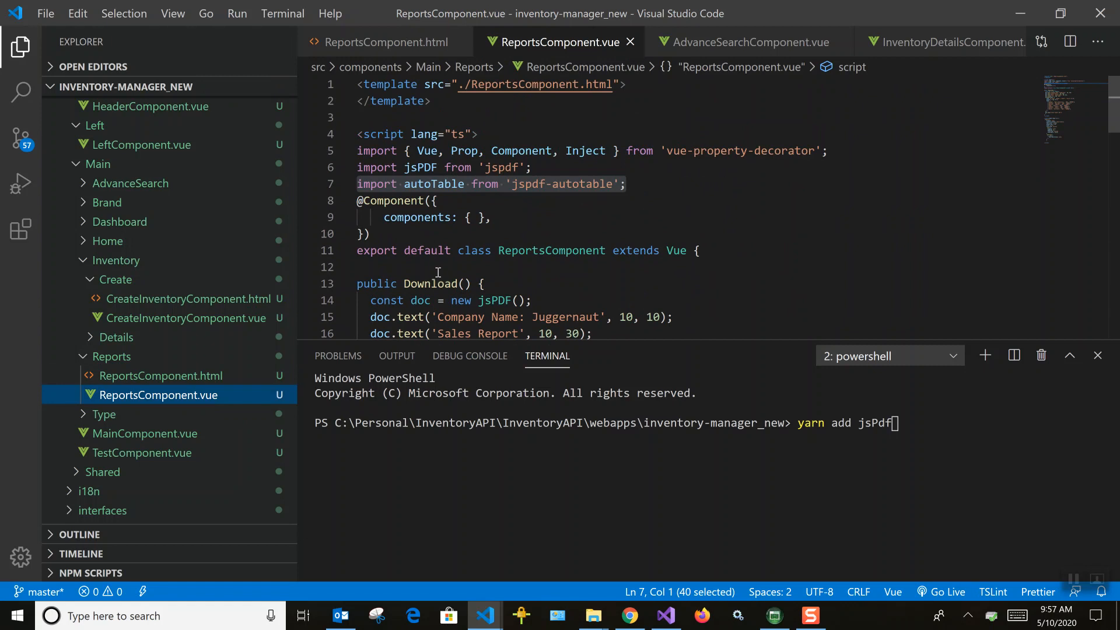
{"action": "double_click", "coordinate": [433, 284]}
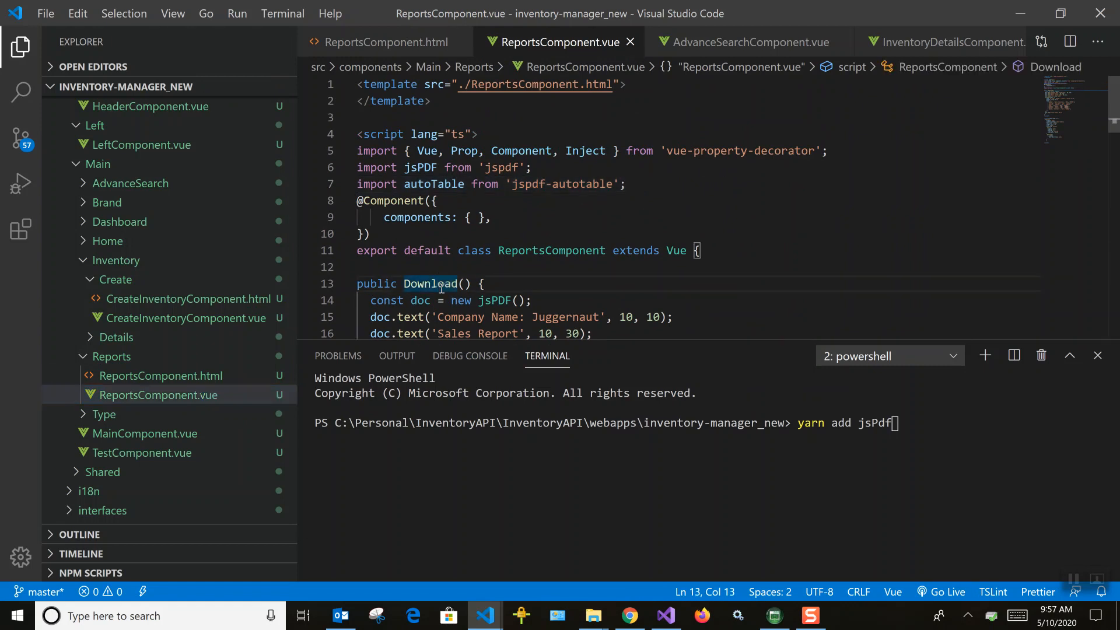
{"action": "scroll", "scroll_direction": "down", "scroll_amount": 3}
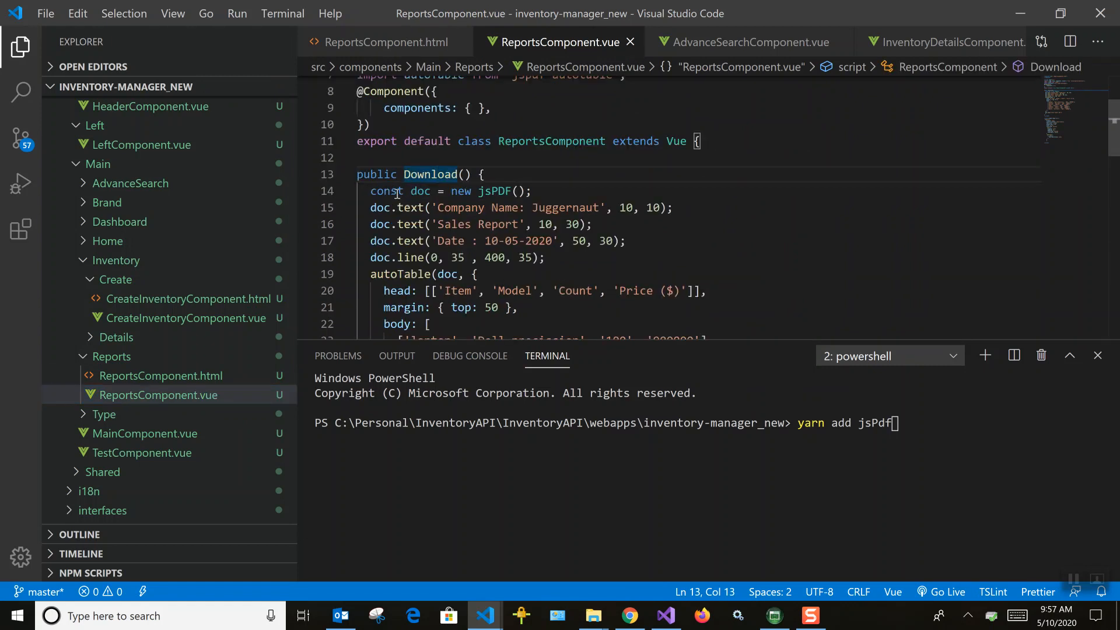
Step: Select the company name's position value in the Download() doc.text call
{"action": "left_click", "coordinate": [531, 191]}
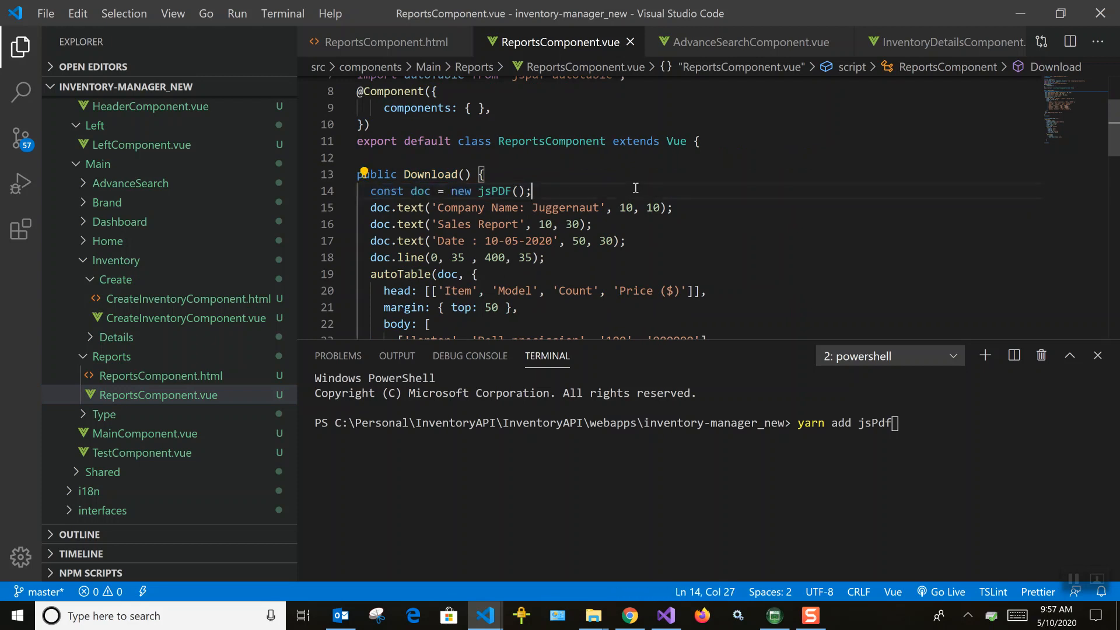
{"action": "double_click", "coordinate": [410, 208]}
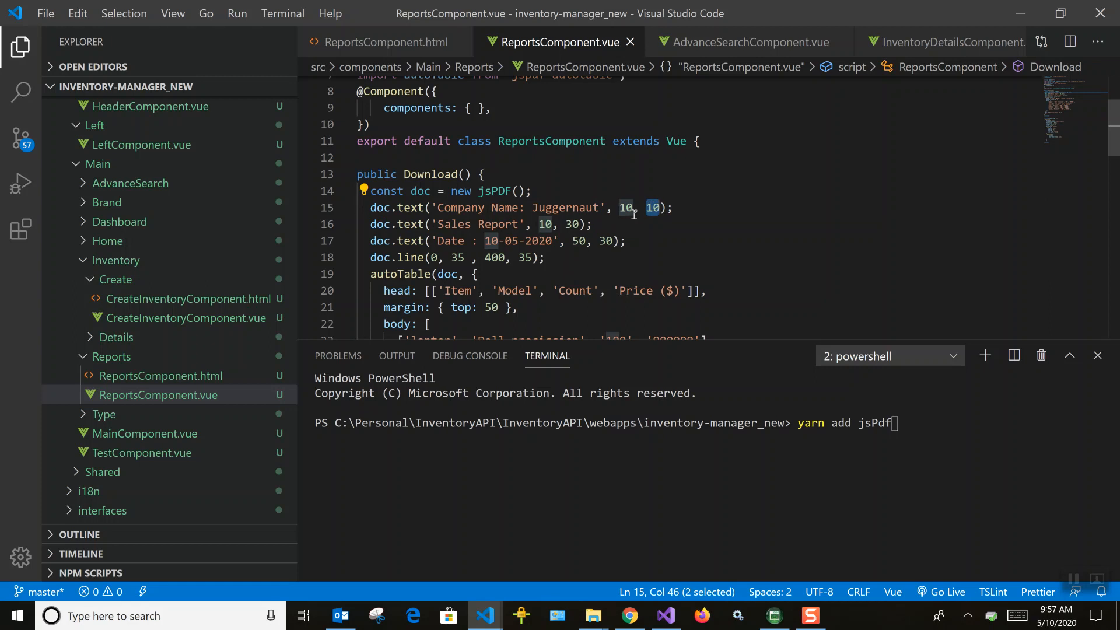
{"action": "mouse_move", "coordinate": [691, 251]}
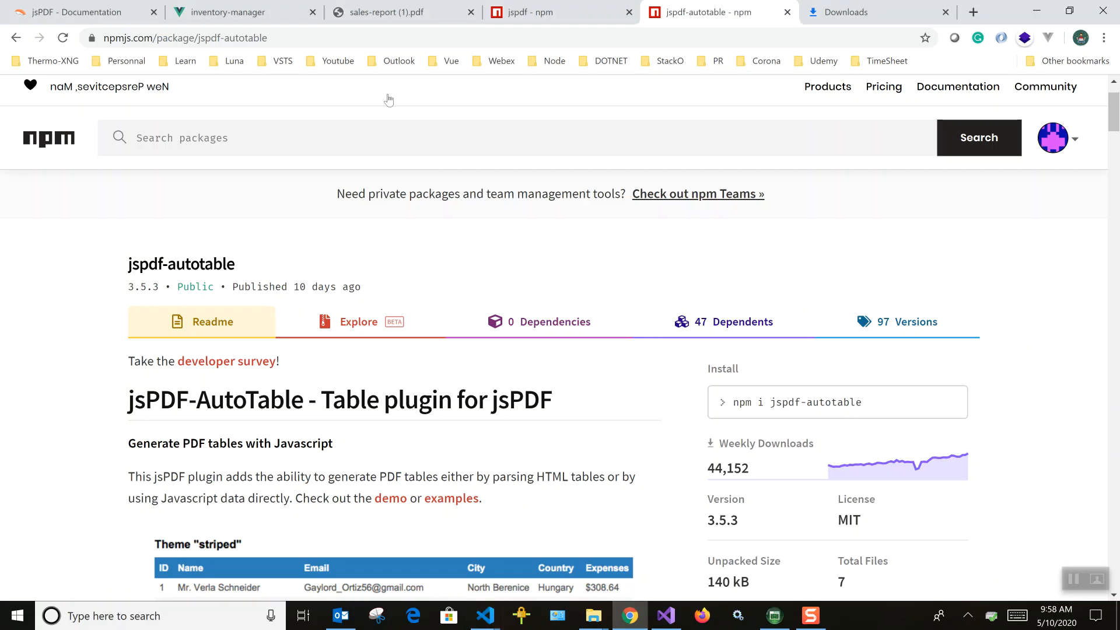
Step: View sales-report (1).pdf with its Juggernaut header, date, line and product table
{"action": "left_click", "coordinate": [385, 12]}
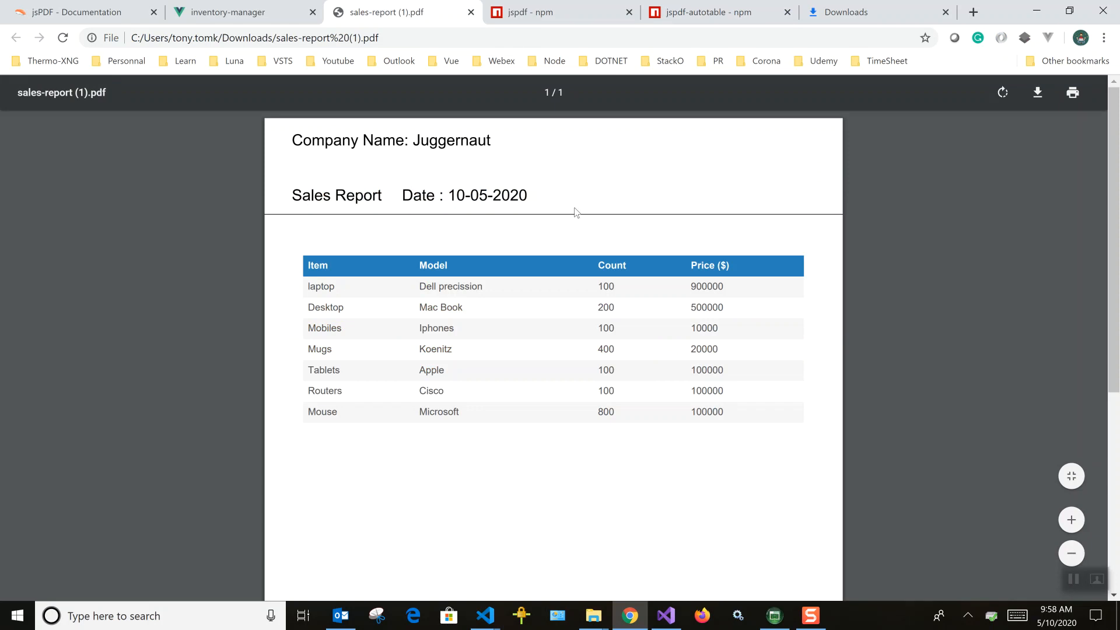
{"action": "mouse_move", "coordinate": [407, 424]}
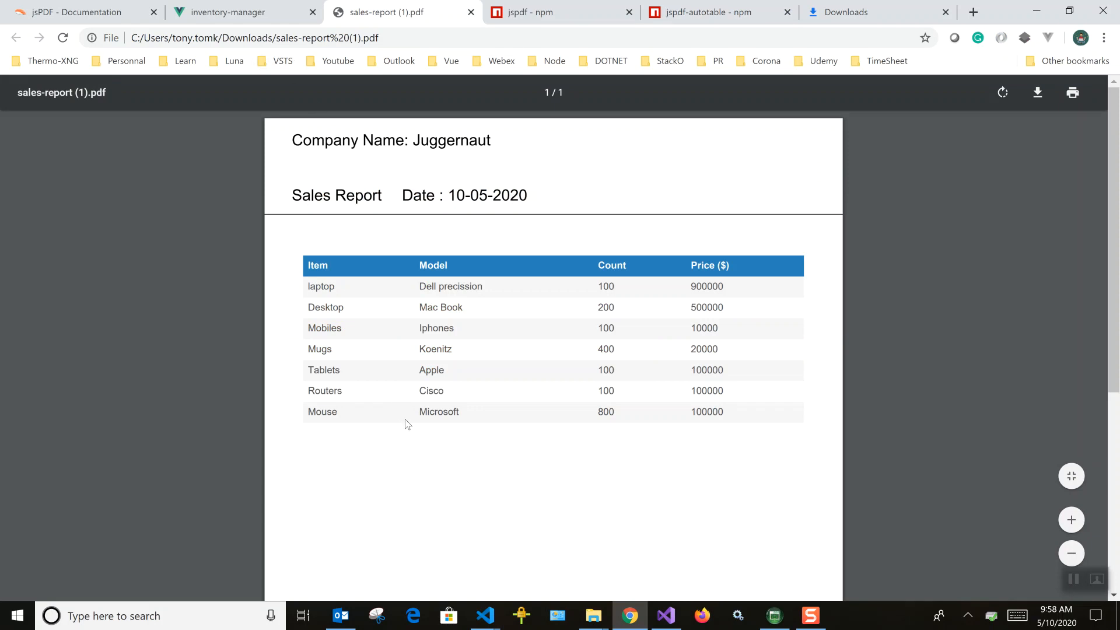
{"action": "mouse_move", "coordinate": [485, 615]}
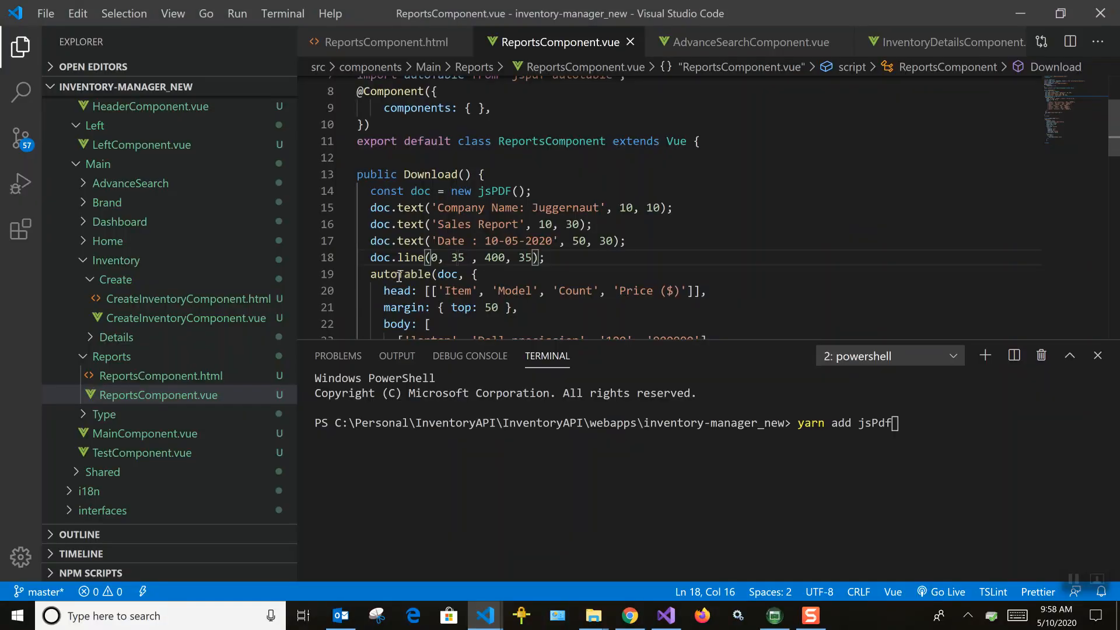
Step: Review the autoTable head, margin, body rows and doc.save call, then return to the report PDF
{"action": "double_click", "coordinate": [400, 165]}
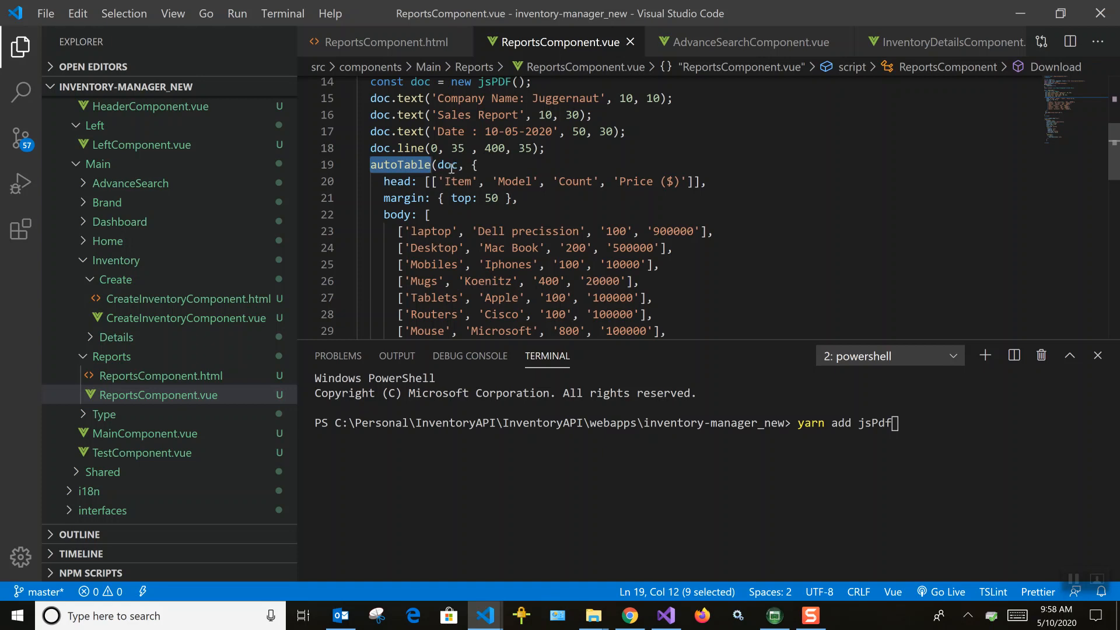
{"action": "double_click", "coordinate": [446, 165]}
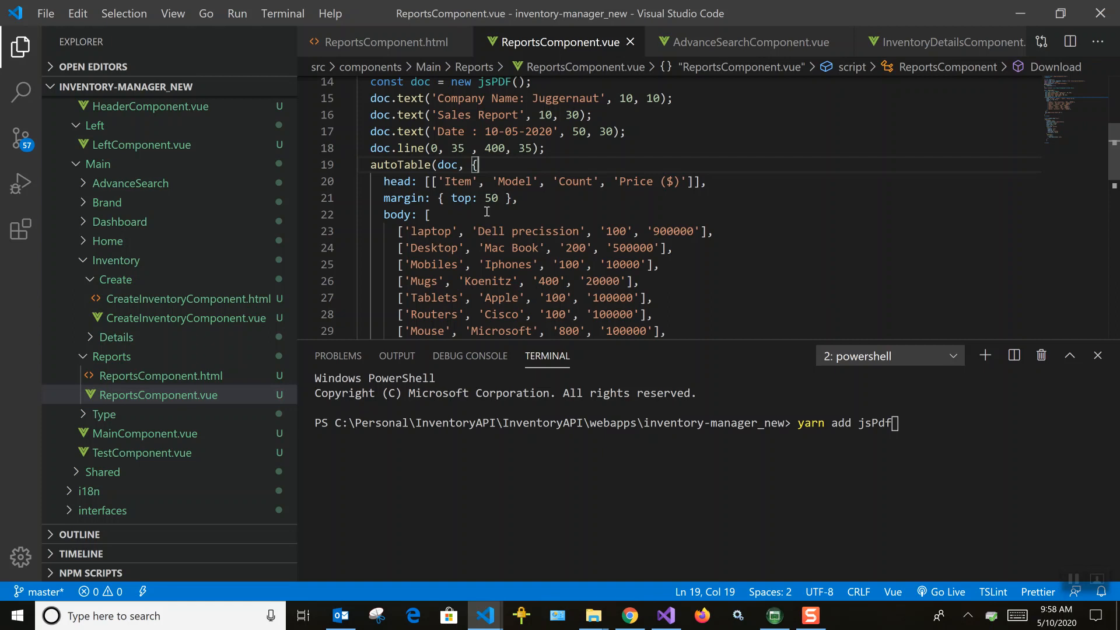
{"action": "scroll", "scroll_direction": "down", "scroll_amount": 3}
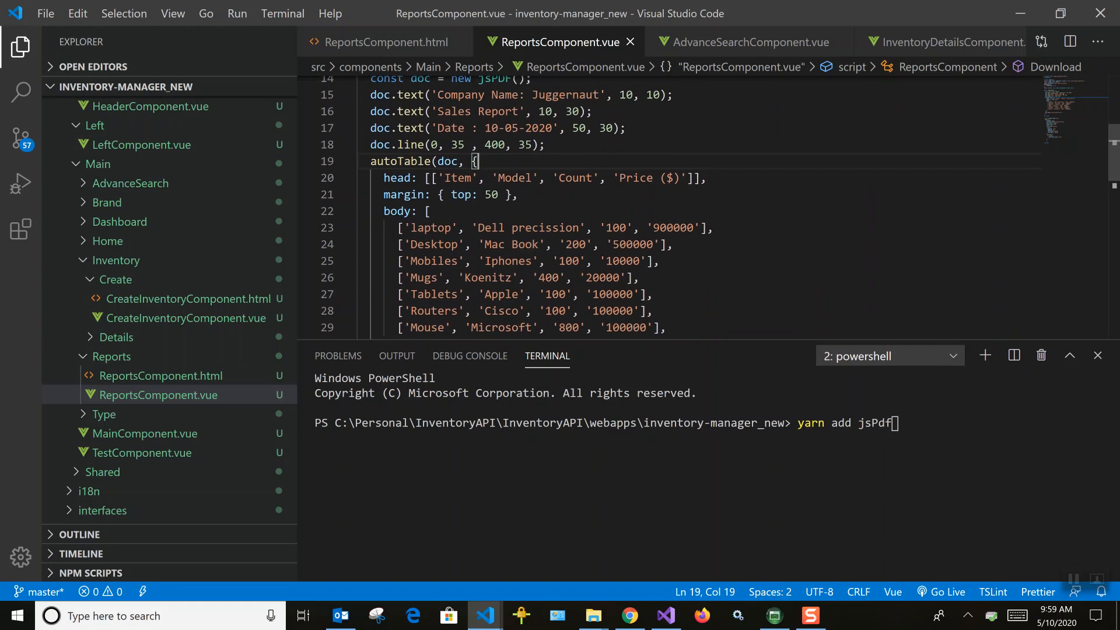
{"action": "scroll", "scroll_direction": "down", "scroll_amount": 3}
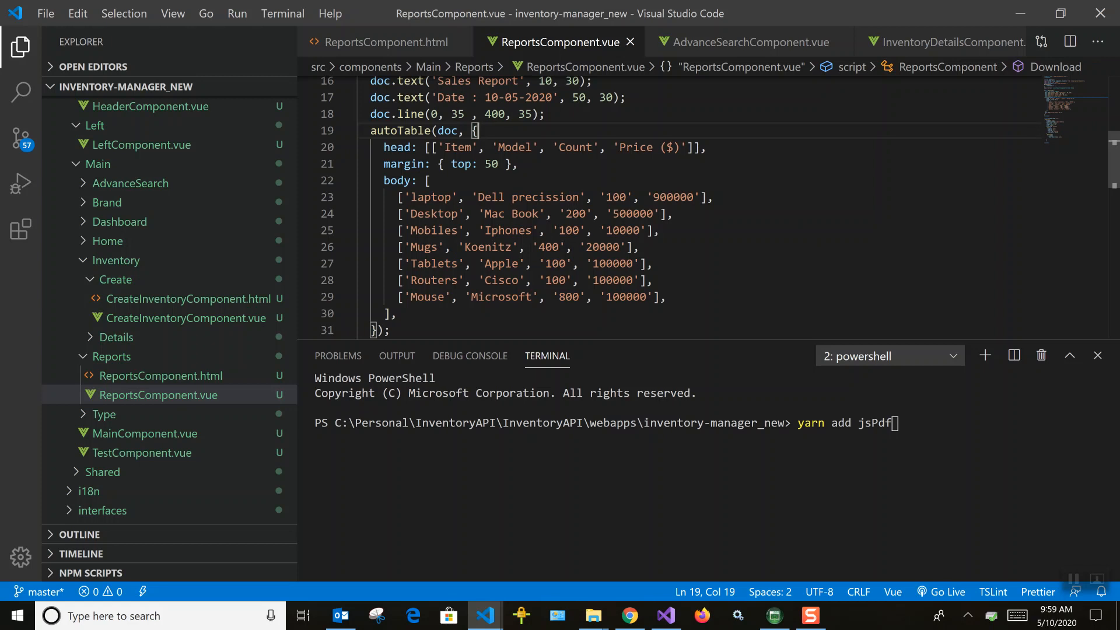
{"action": "scroll", "scroll_direction": "down", "scroll_amount": 3}
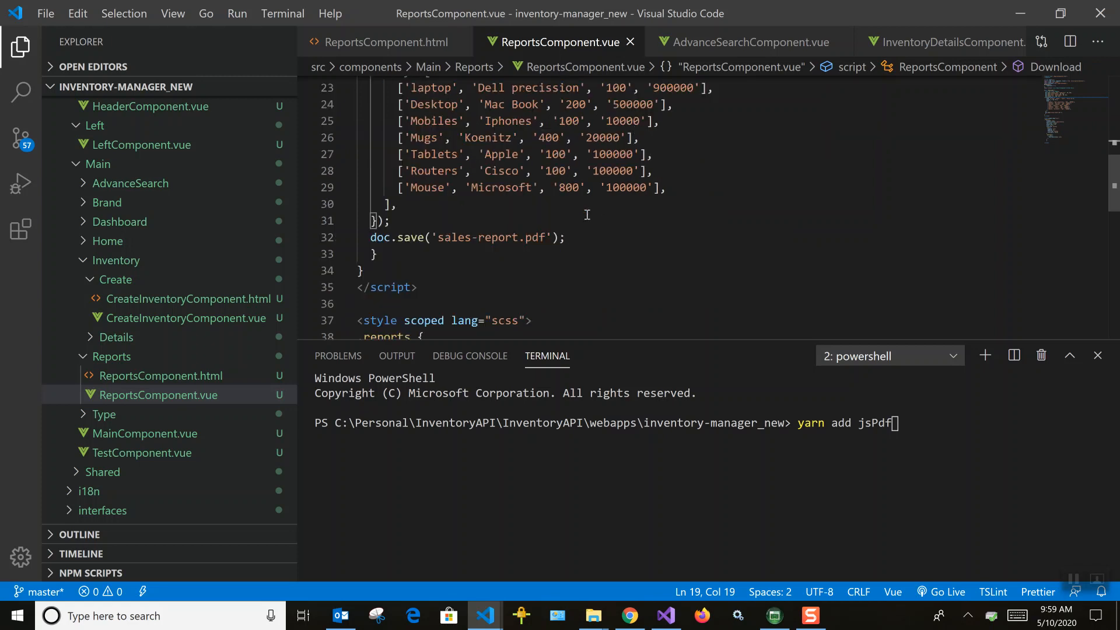
{"action": "triple_click", "coordinate": [464, 237]}
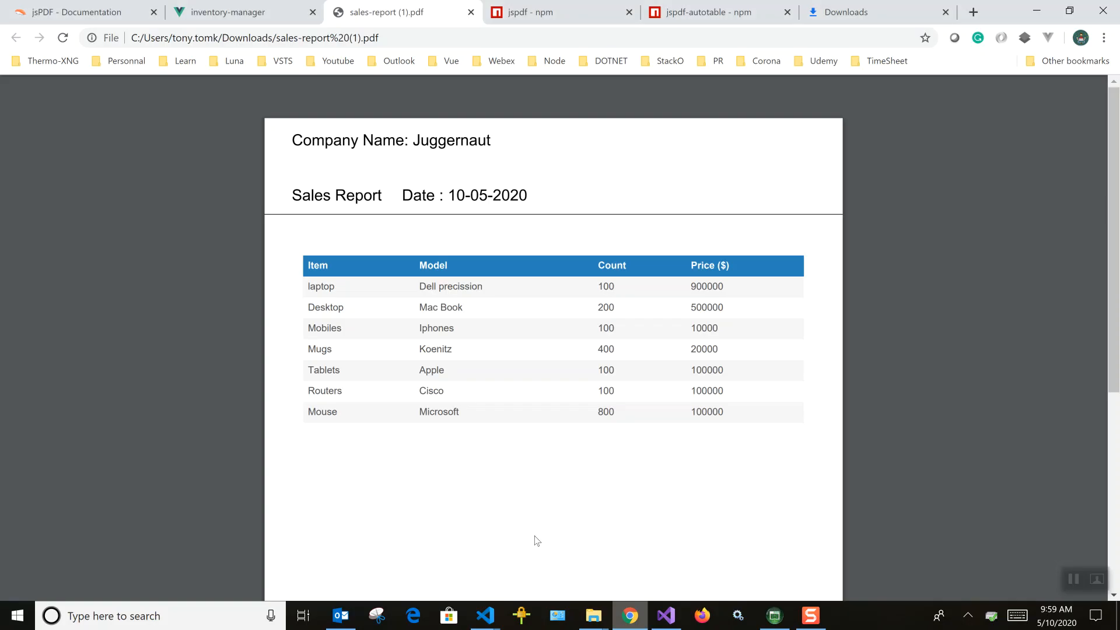
Step: Download the Sales Reports PDF from the inventory app's Reports page, producing sales-report (2).pdf
{"action": "left_click", "coordinate": [242, 12]}
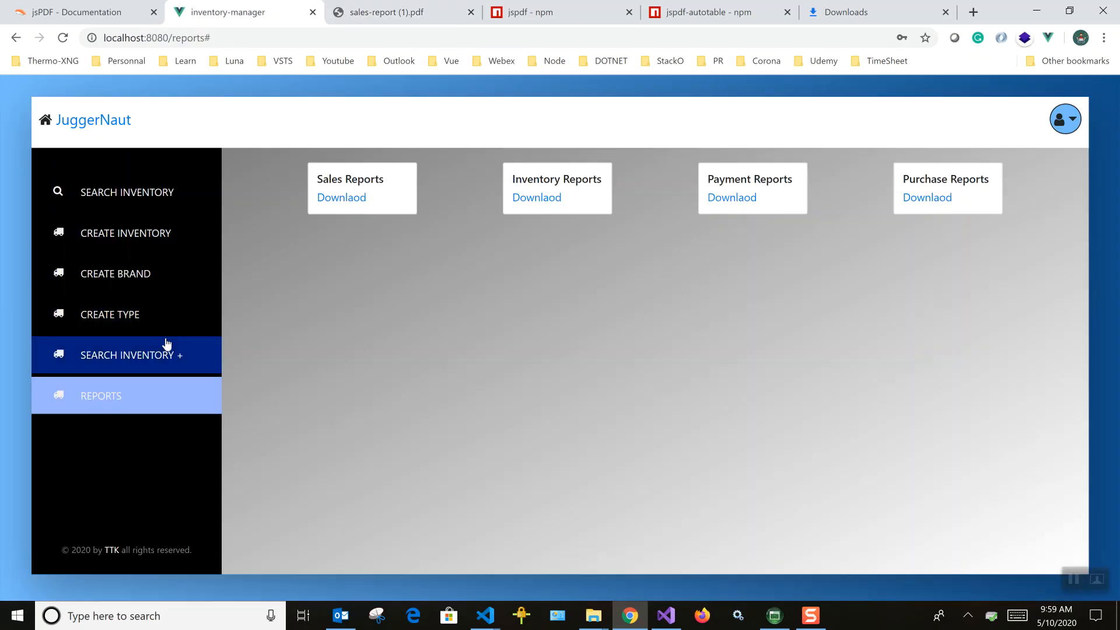
{"action": "left_click", "coordinate": [342, 197]}
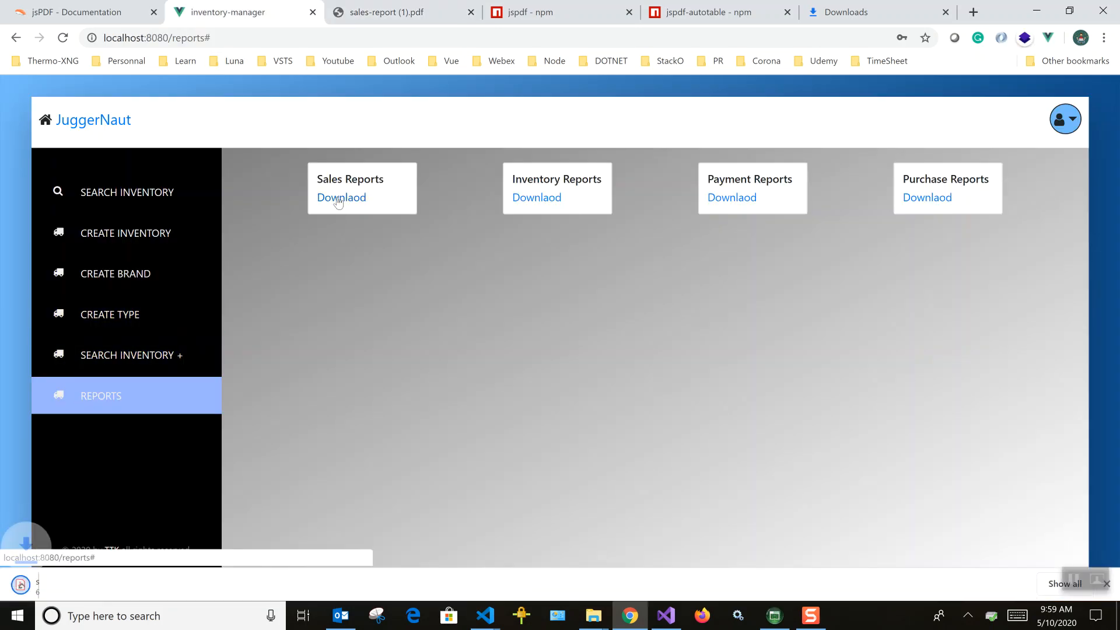
{"action": "left_click", "coordinate": [341, 197]}
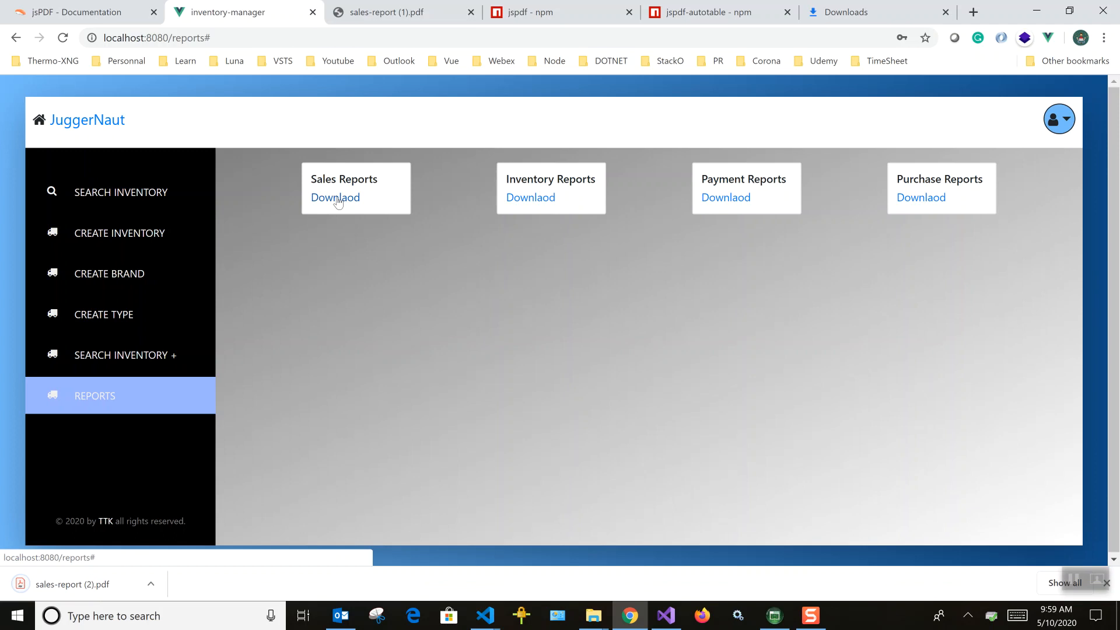
{"action": "mouse_move", "coordinate": [339, 203]}
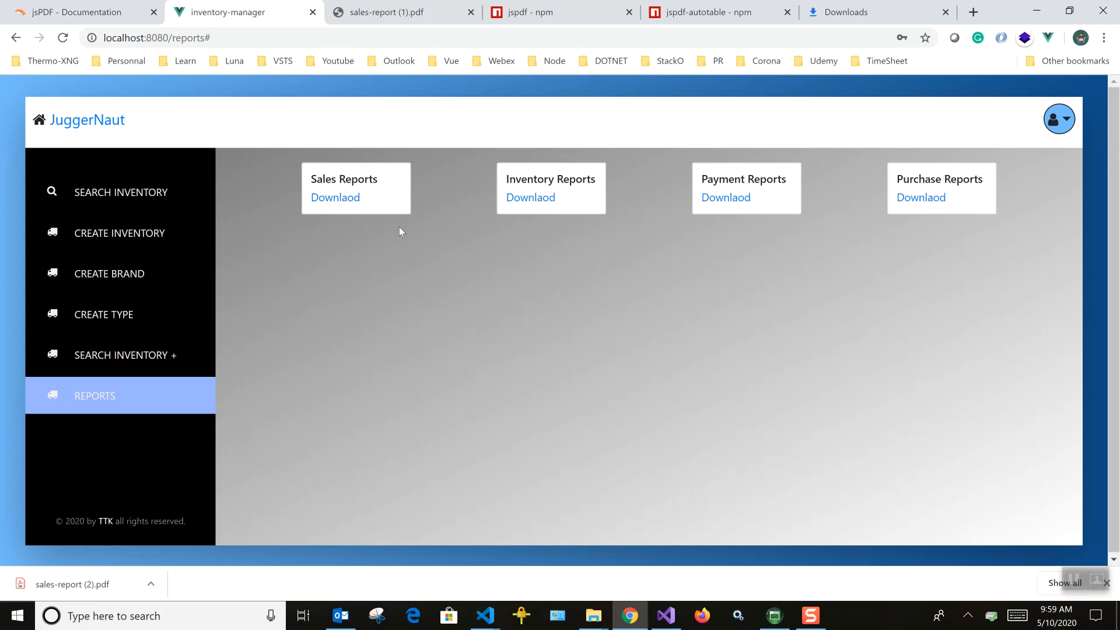
{"action": "mouse_move", "coordinate": [410, 246]}
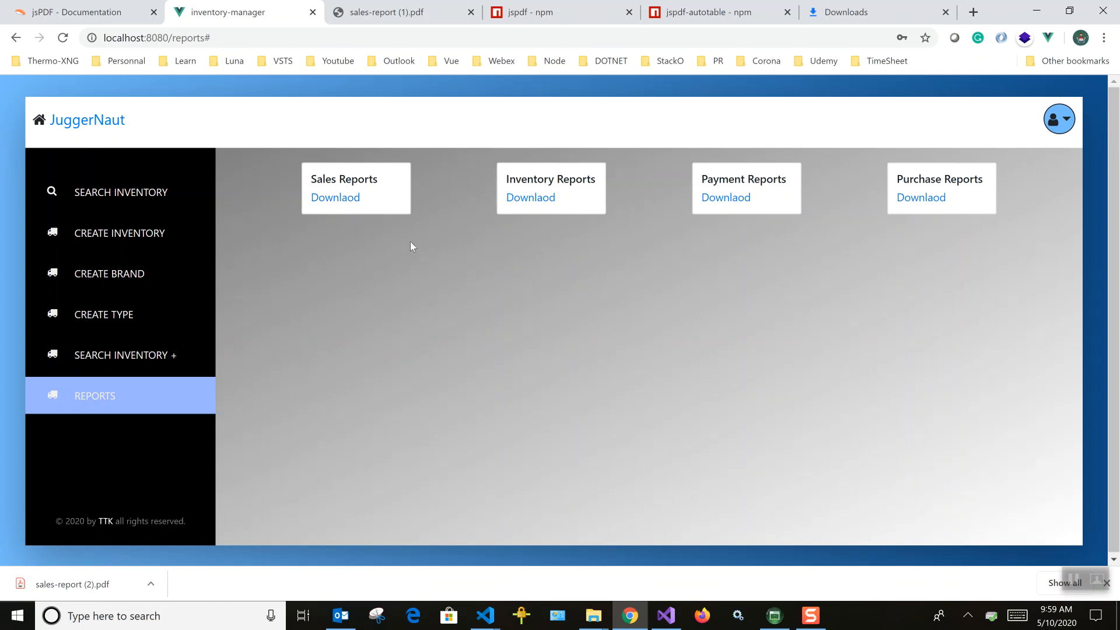